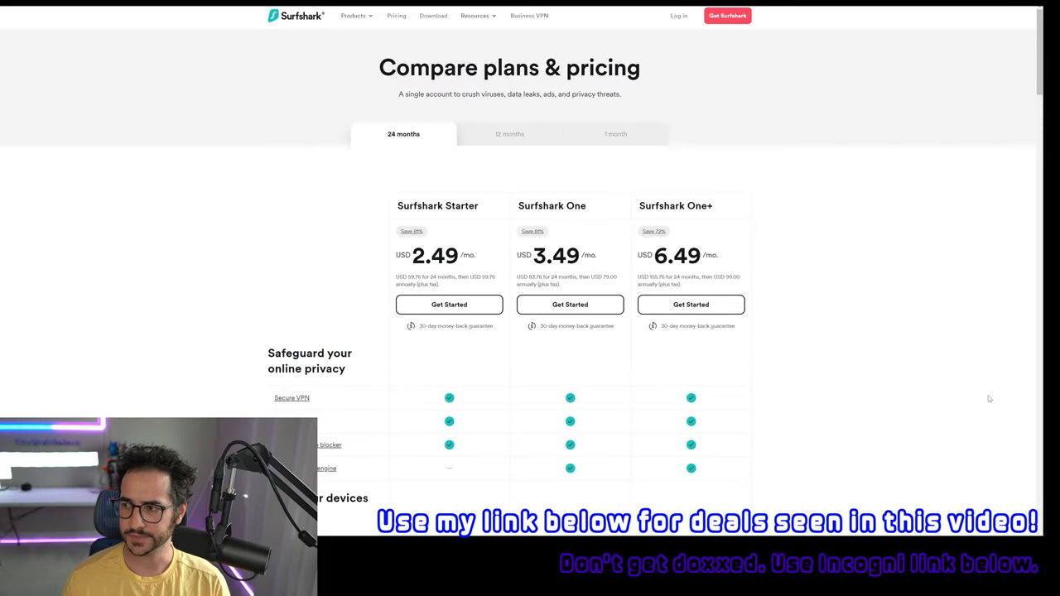
Step: Scroll to the identity features, then view and dismiss the safe email explainer
scroll(down, 3)
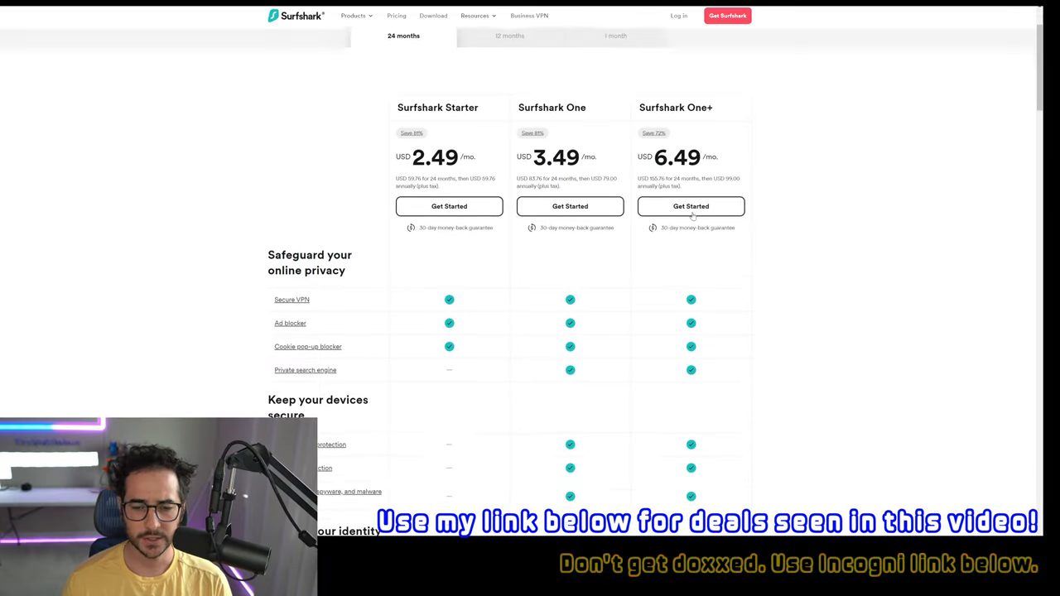
scroll(down, 3)
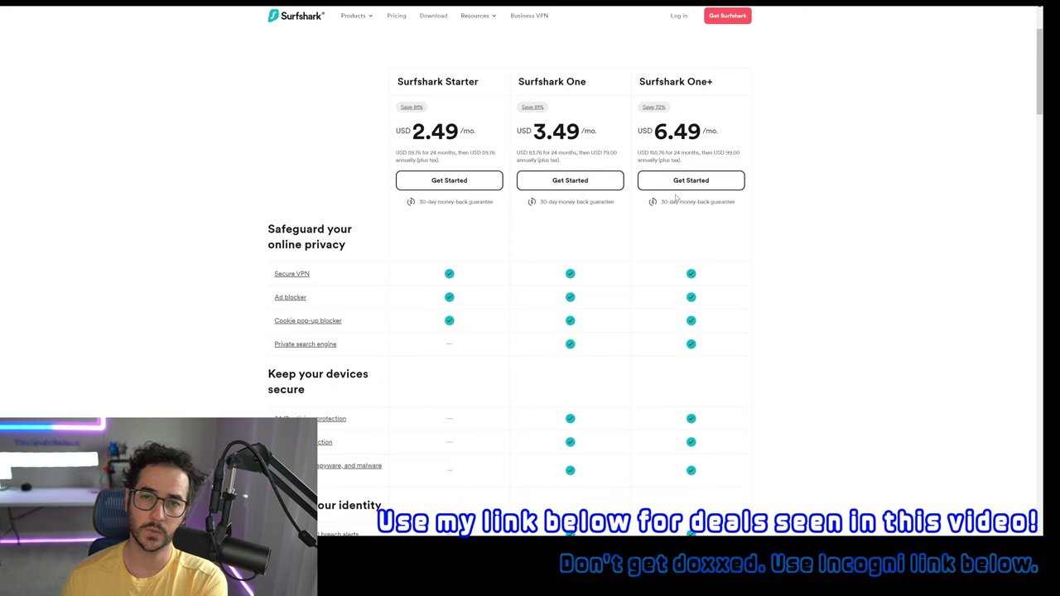
scroll(down, 3)
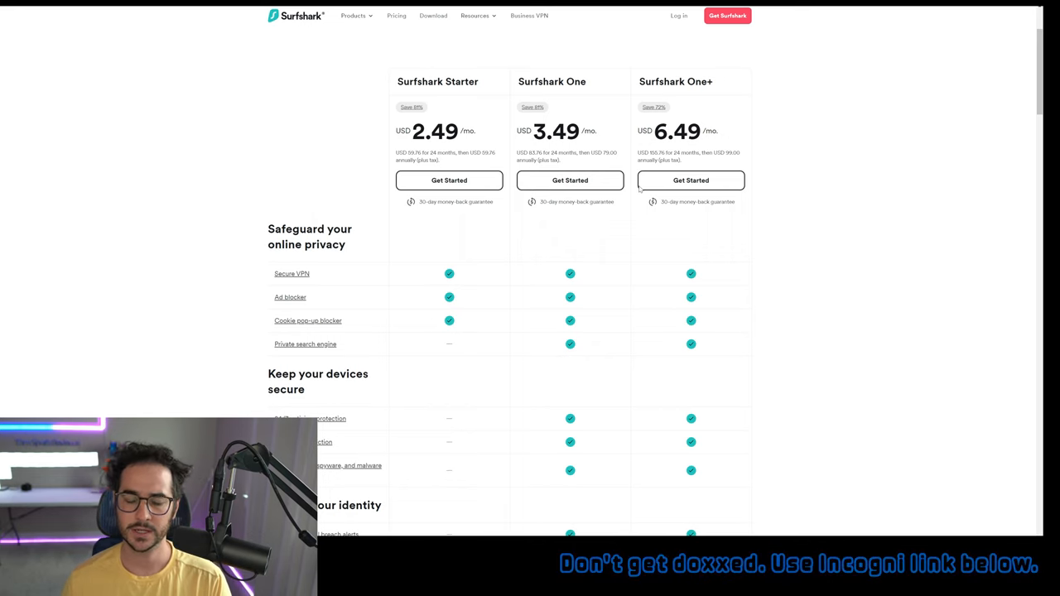
mouse_move(461, 164)
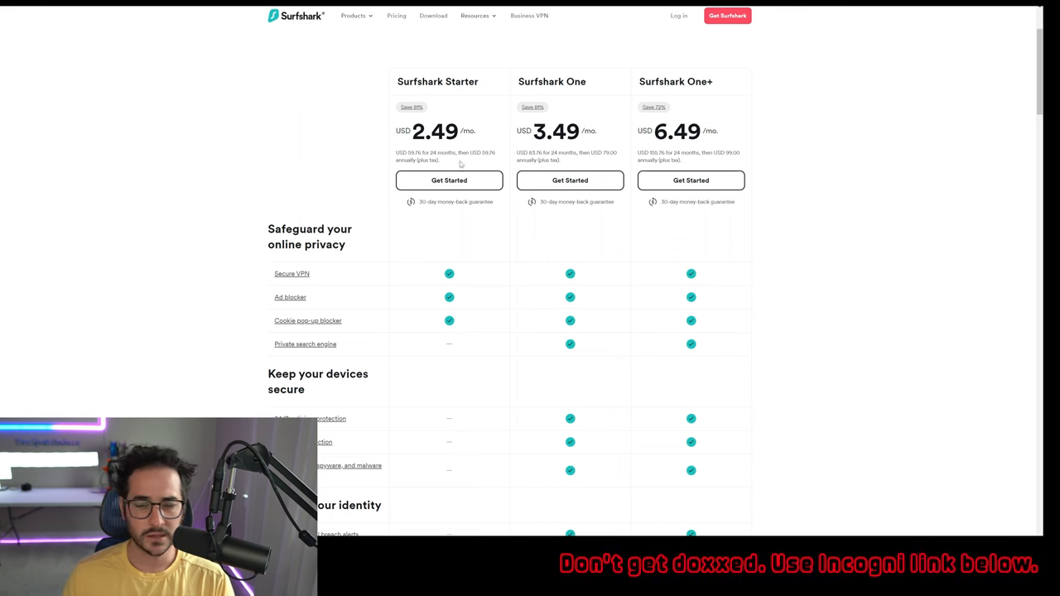
scroll(down, 3)
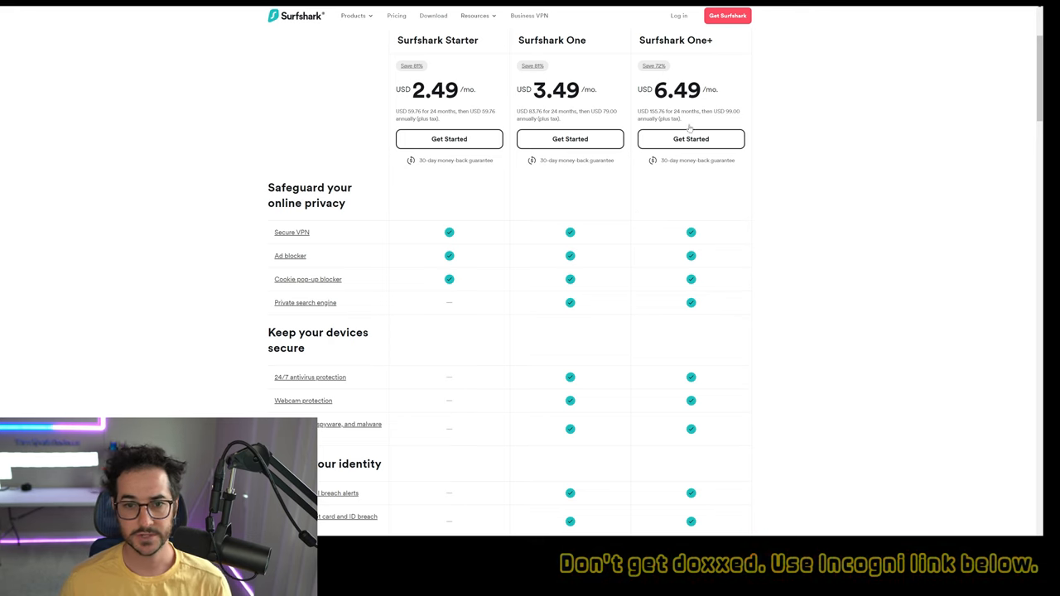
scroll(down, 3)
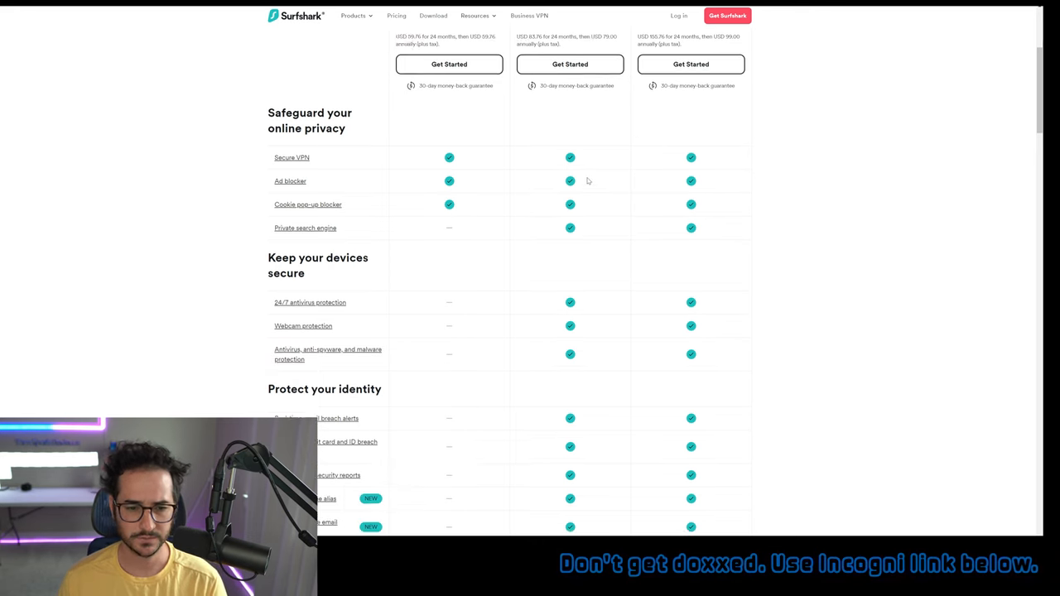
scroll(up, 3)
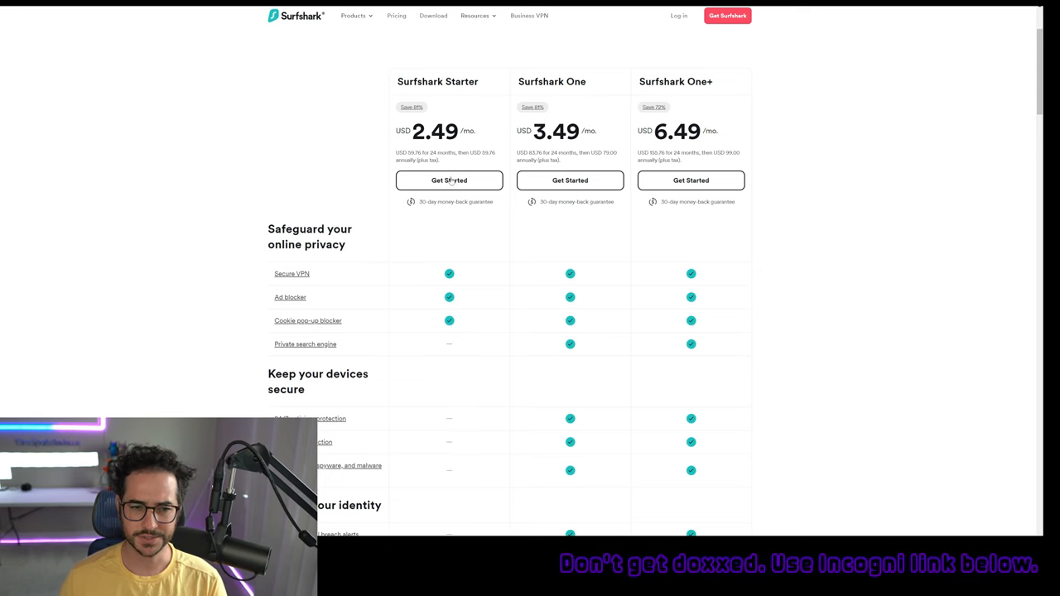
scroll(down, 3)
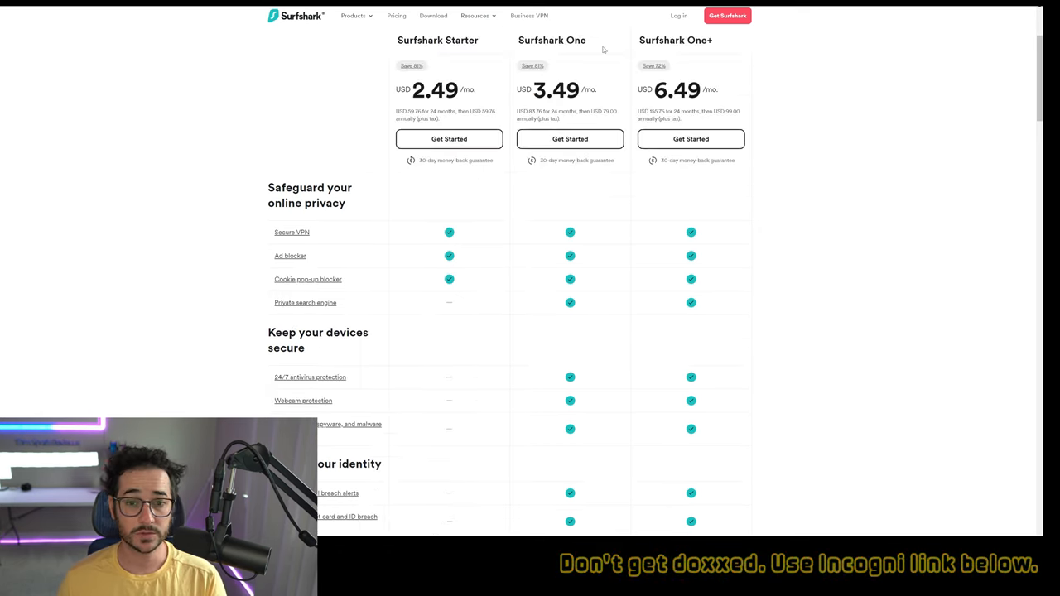
scroll(down, 3)
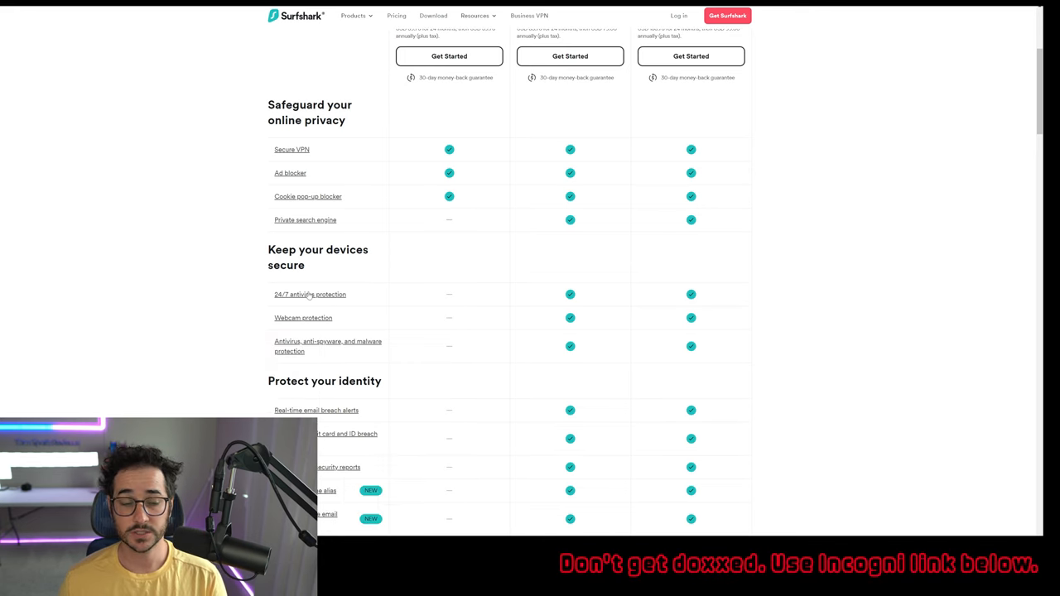
mouse_move(499, 317)
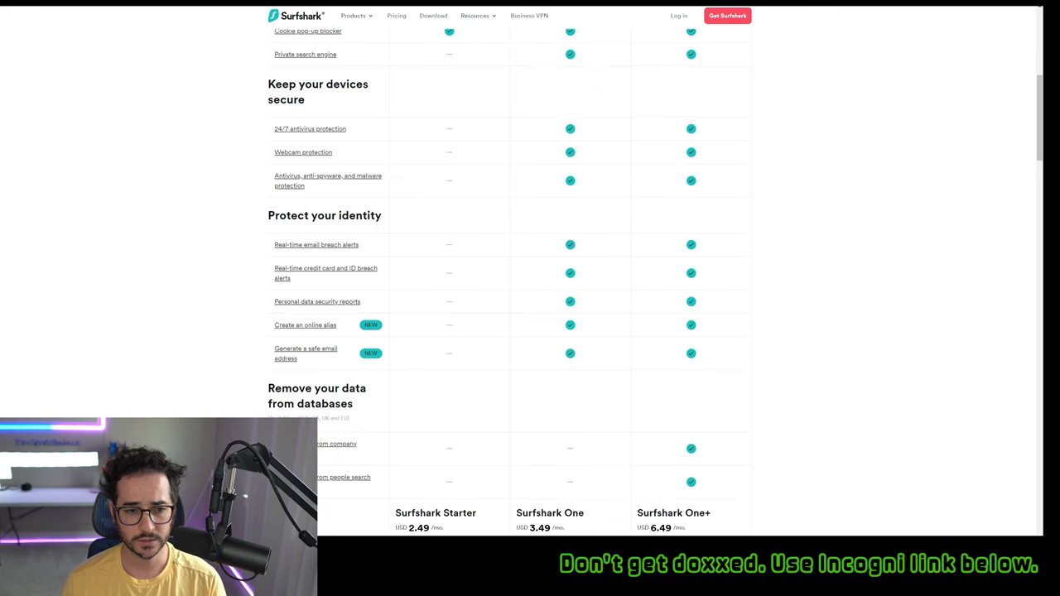
scroll(down, 3)
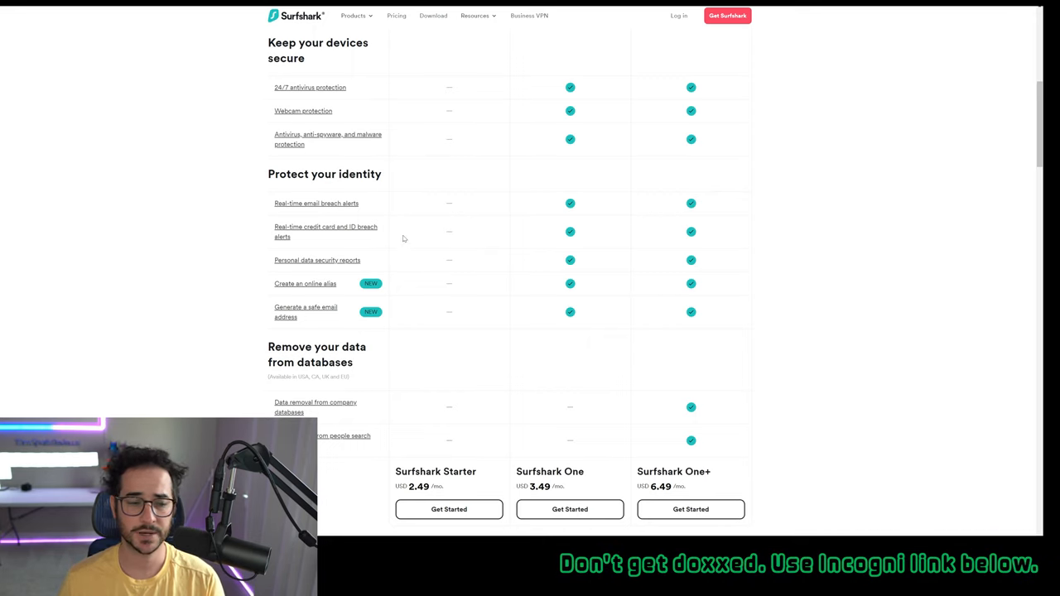
mouse_move(301, 307)
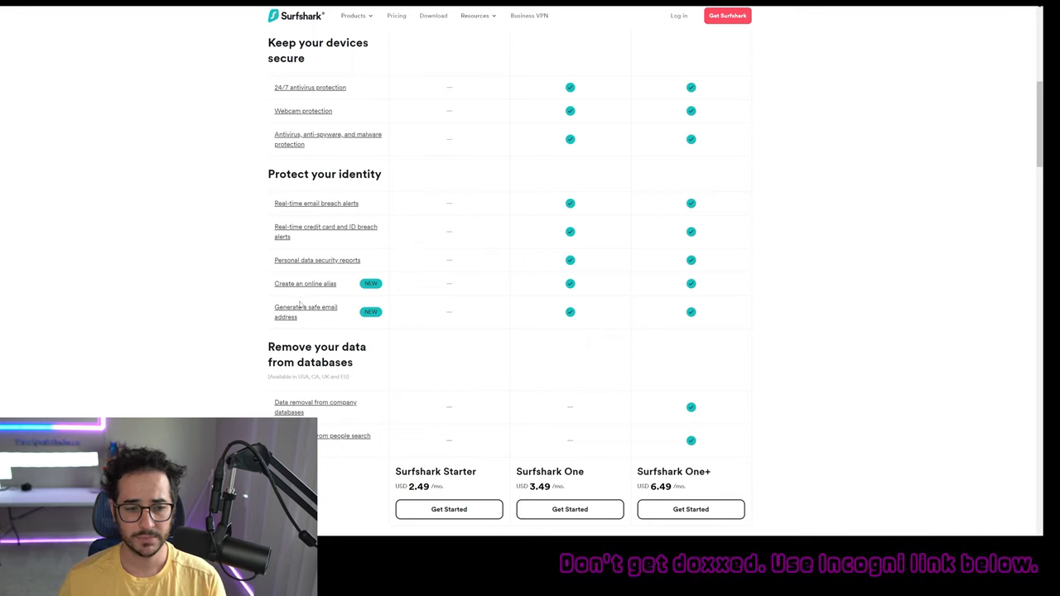
click(305, 312)
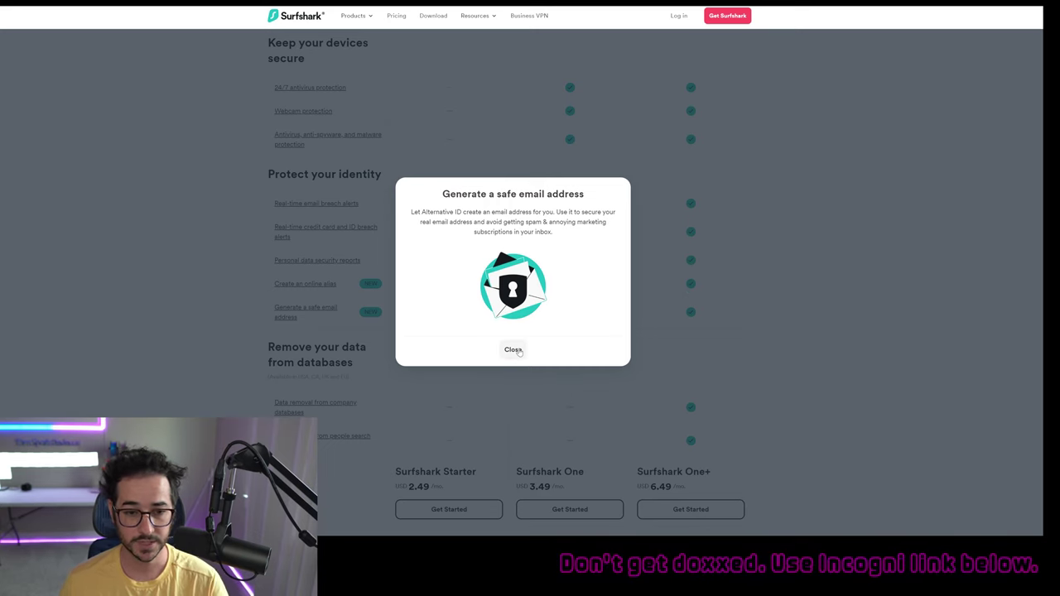
click(513, 350)
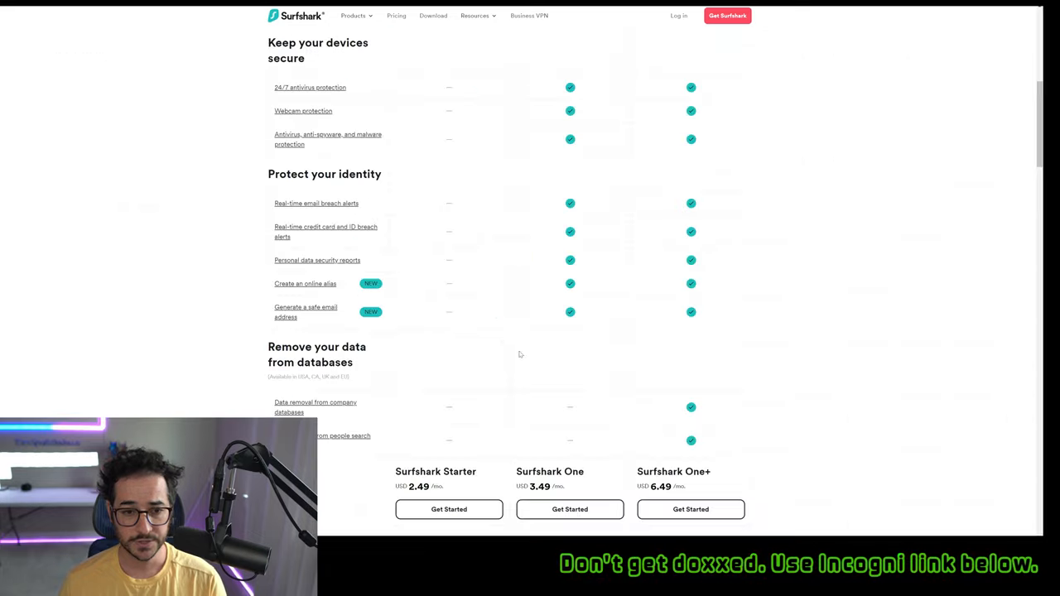
Step: View and dismiss the online alias explainer, then open Personal data security reports
click(305, 283)
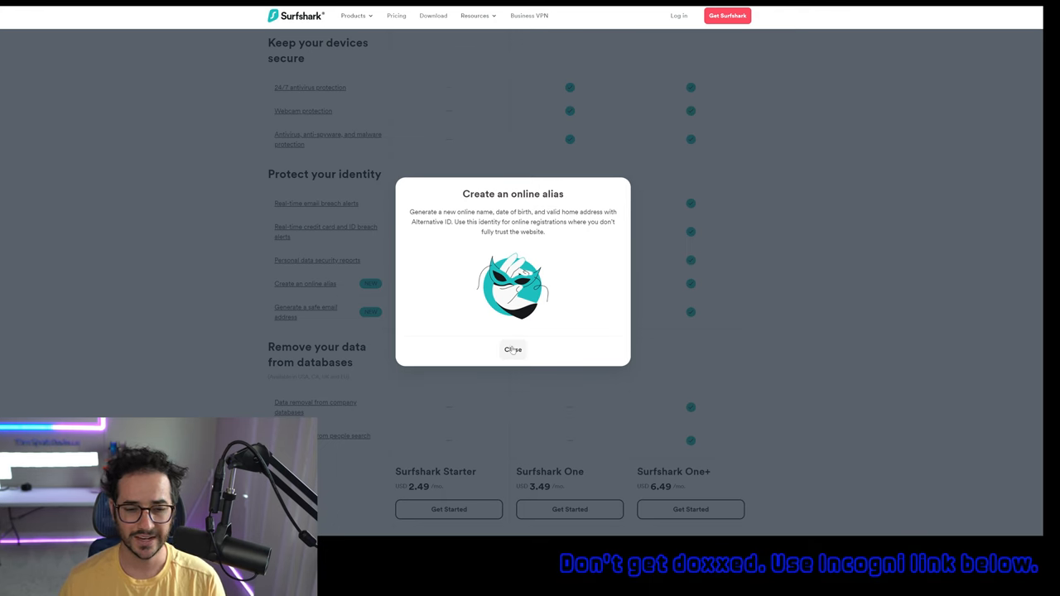
click(512, 350)
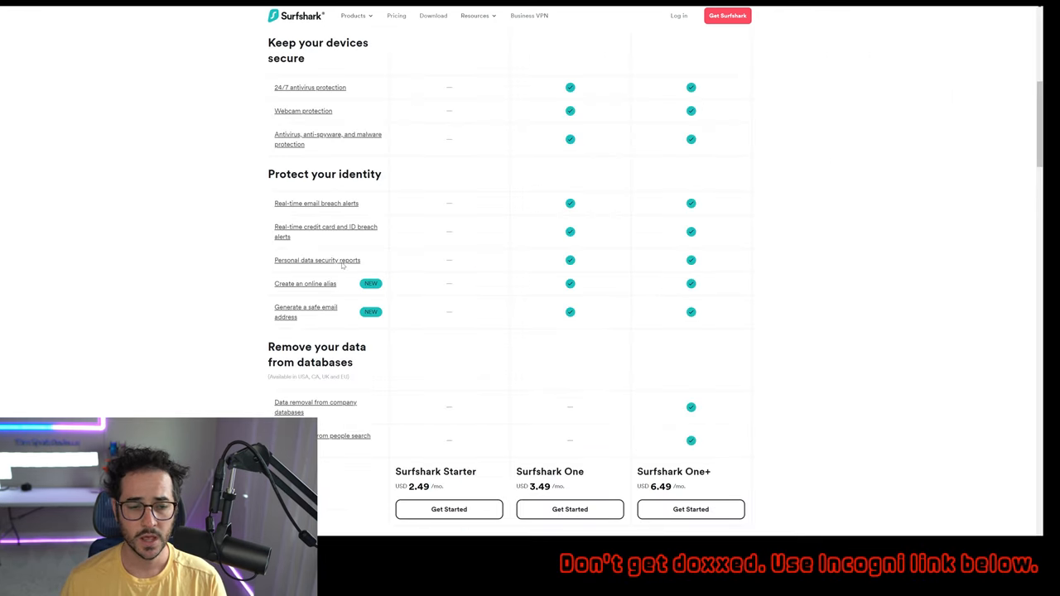
click(317, 260)
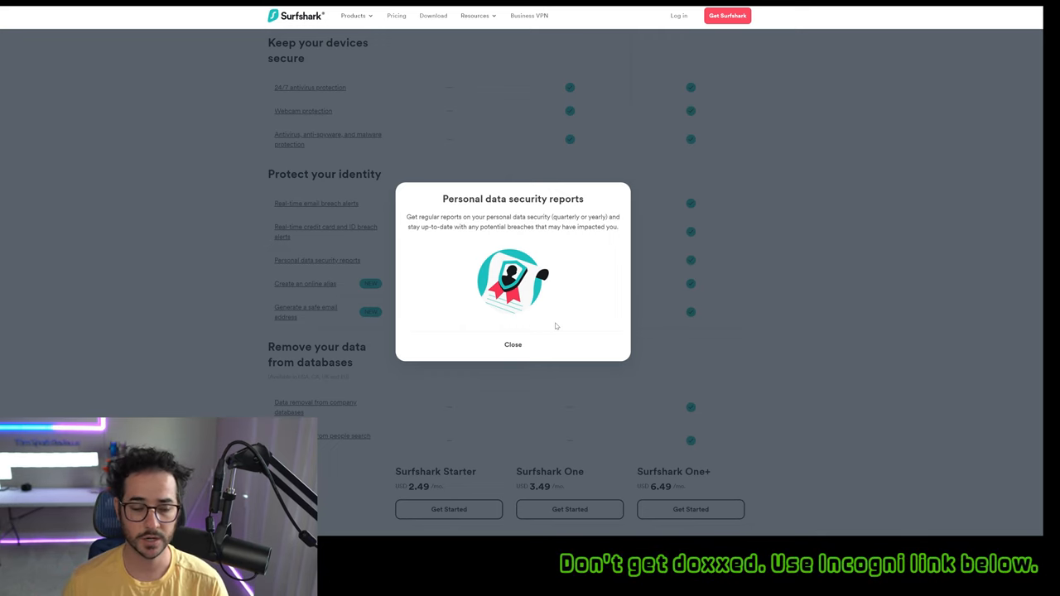
mouse_move(513, 345)
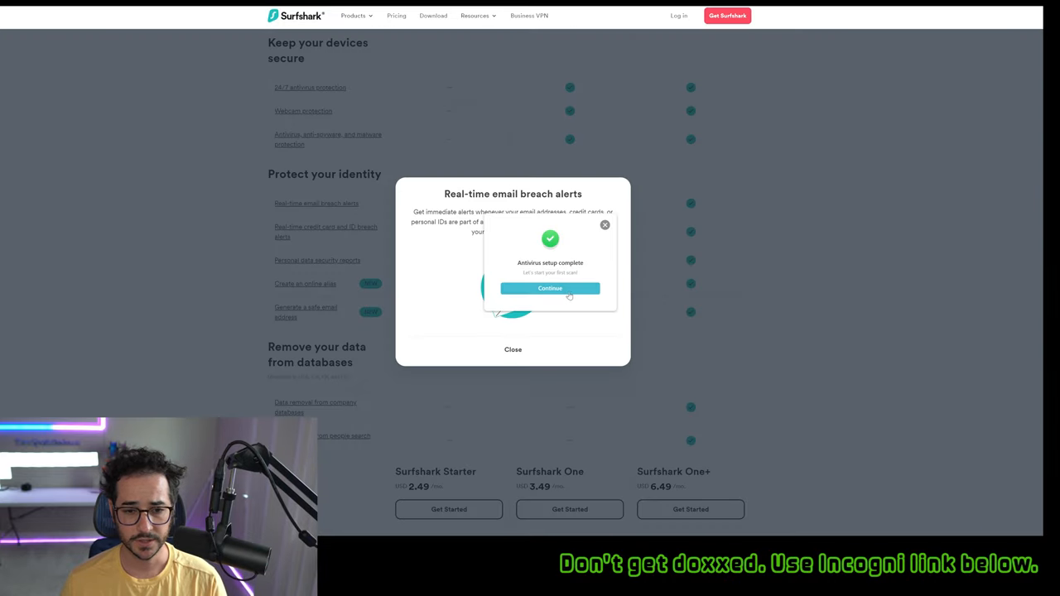
Step: Dismiss the antivirus setup notice and open Alternative ID, scrolling to the Alt persona card
click(550, 288)
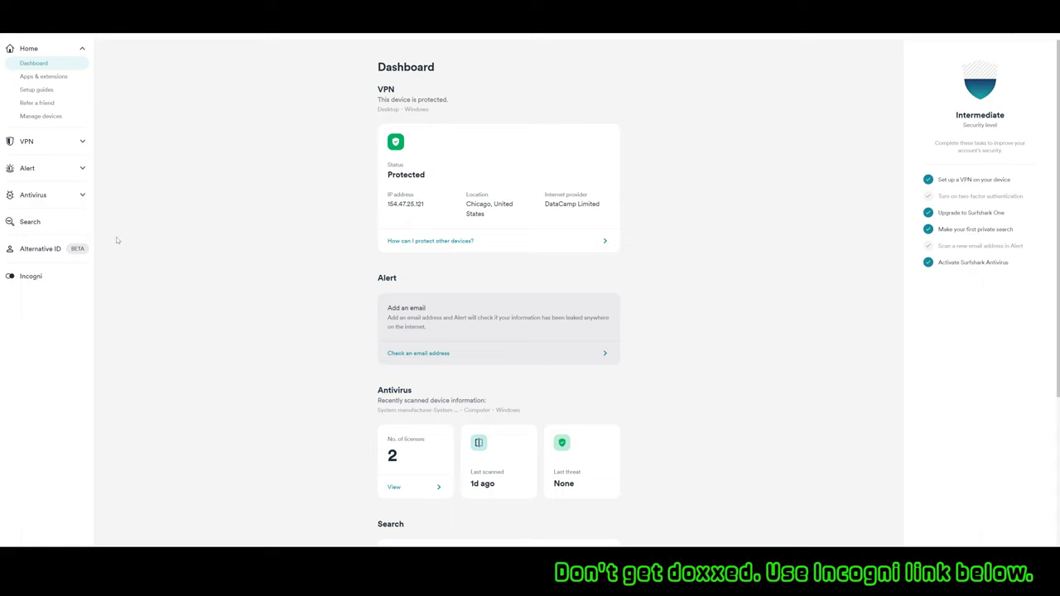
mouse_move(167, 177)
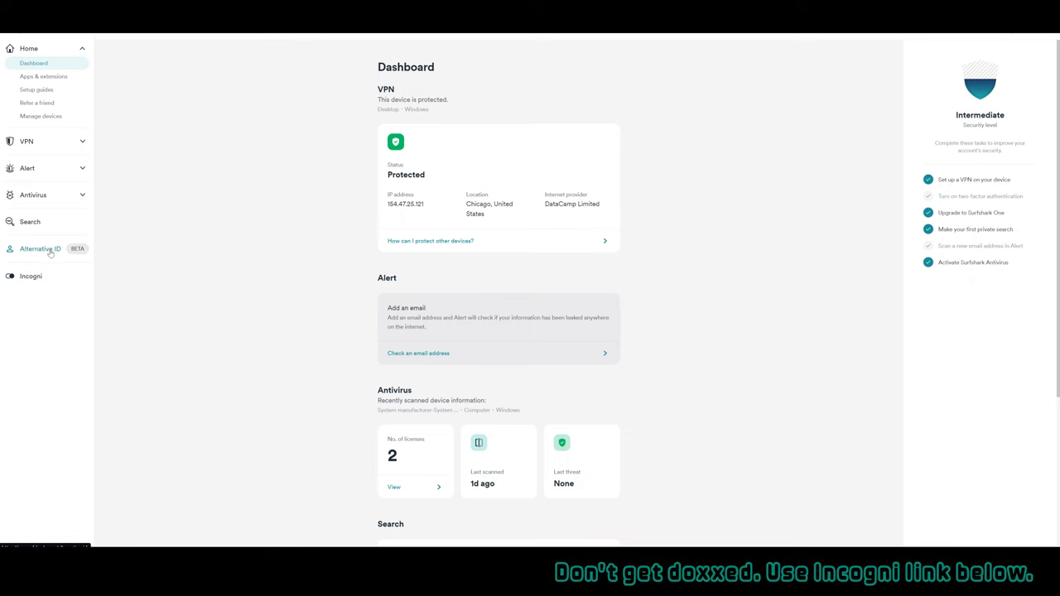
click(45, 248)
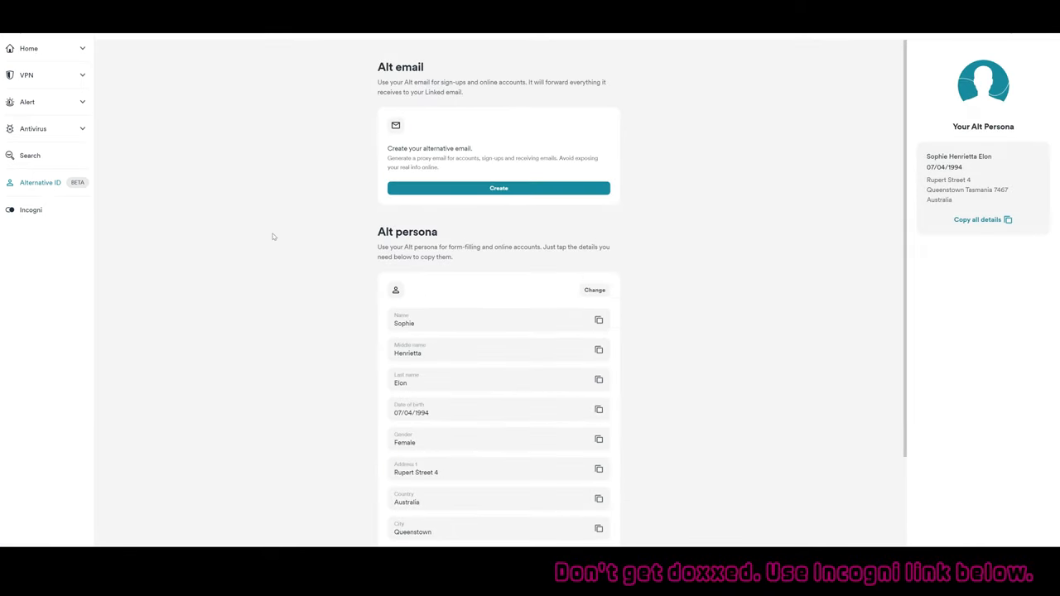
mouse_move(353, 148)
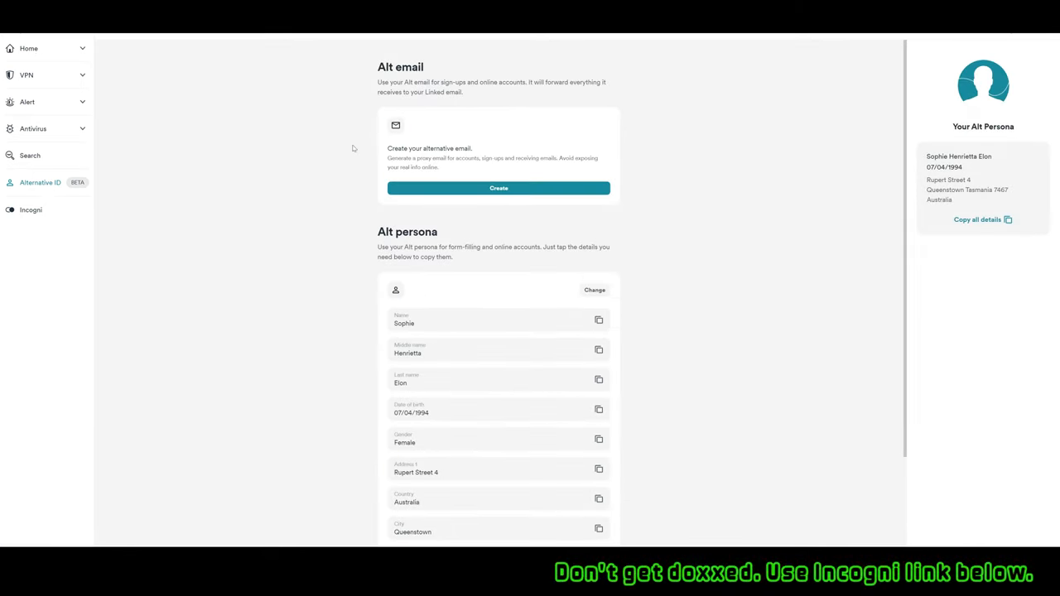
scroll(down, 3)
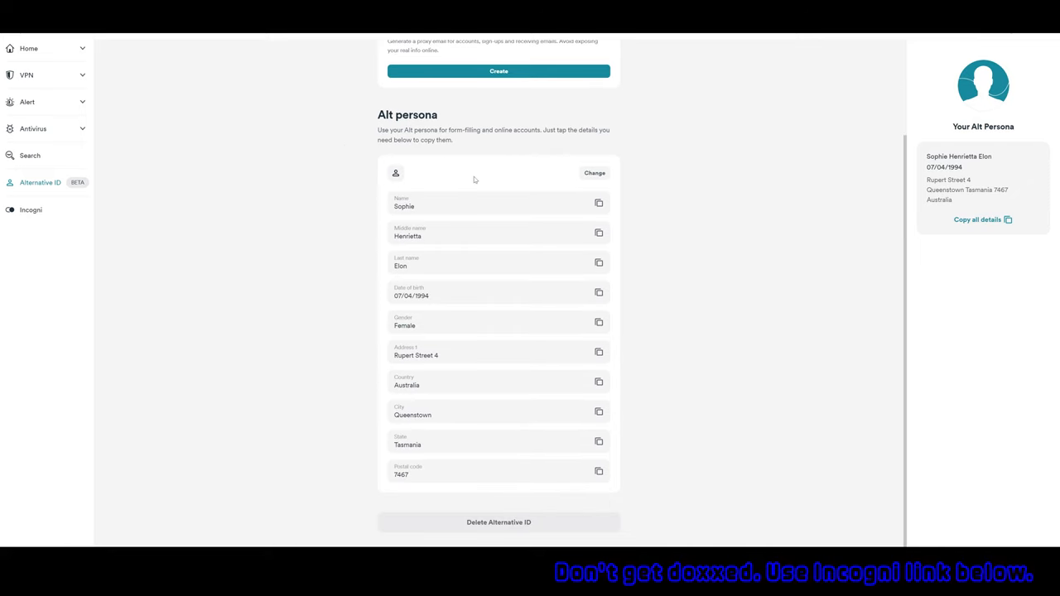
mouse_move(971, 224)
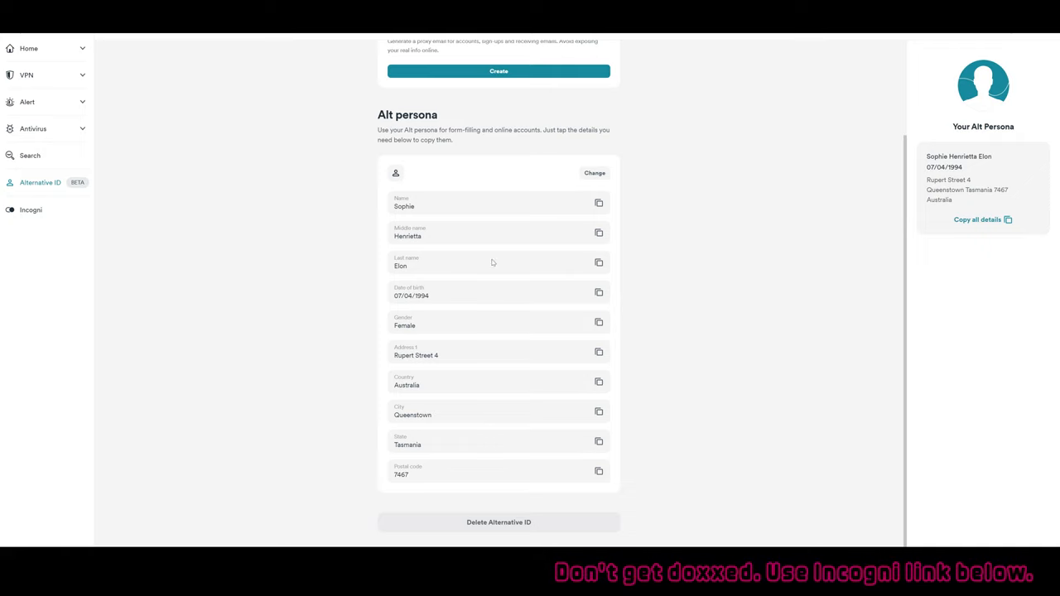
mouse_move(594, 173)
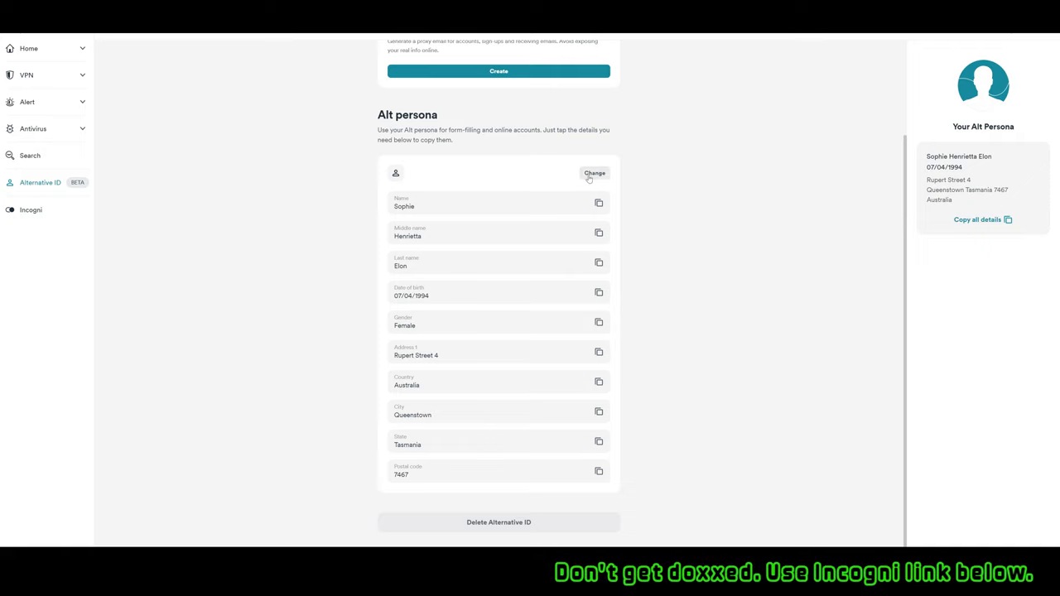
Step: Open the Change your Alt persona form from the Alt persona card
click(594, 173)
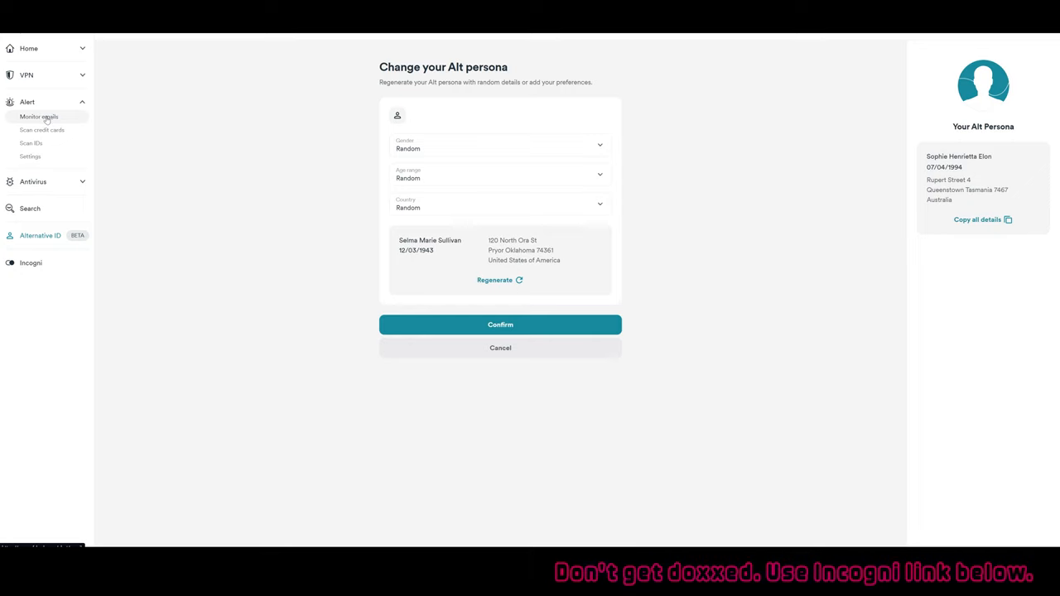
Step: Visit the Monitor emails, Scan credit cards and Scan IDs pages, then return to Alternative ID
click(42, 116)
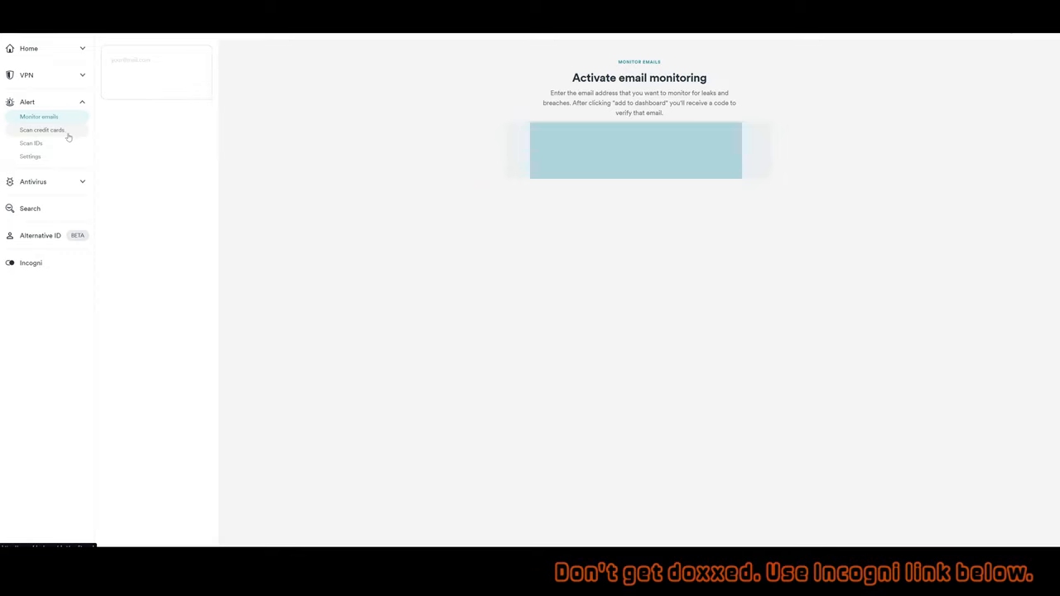
click(42, 130)
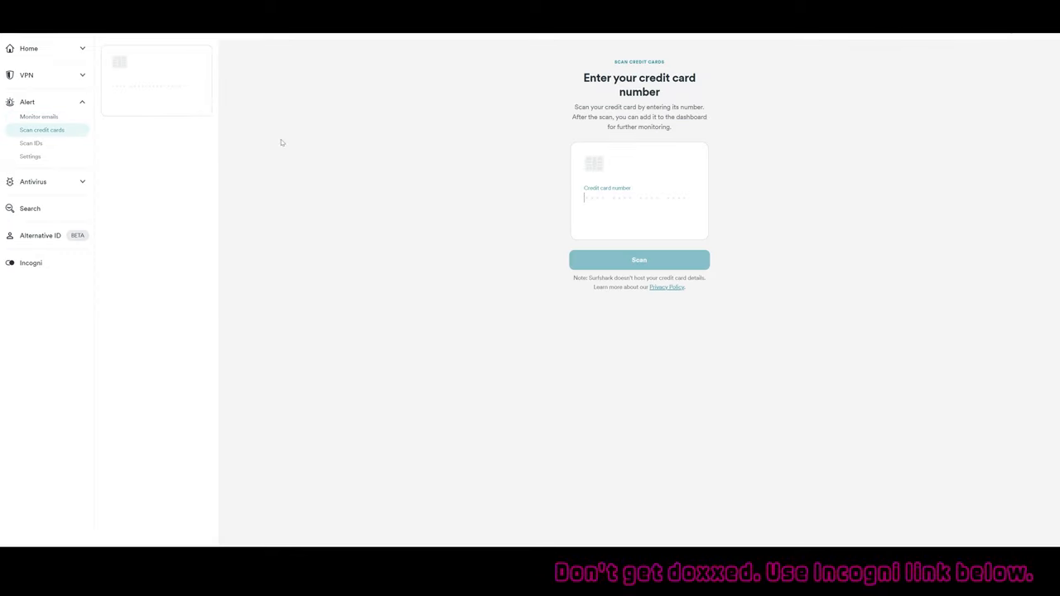
click(31, 142)
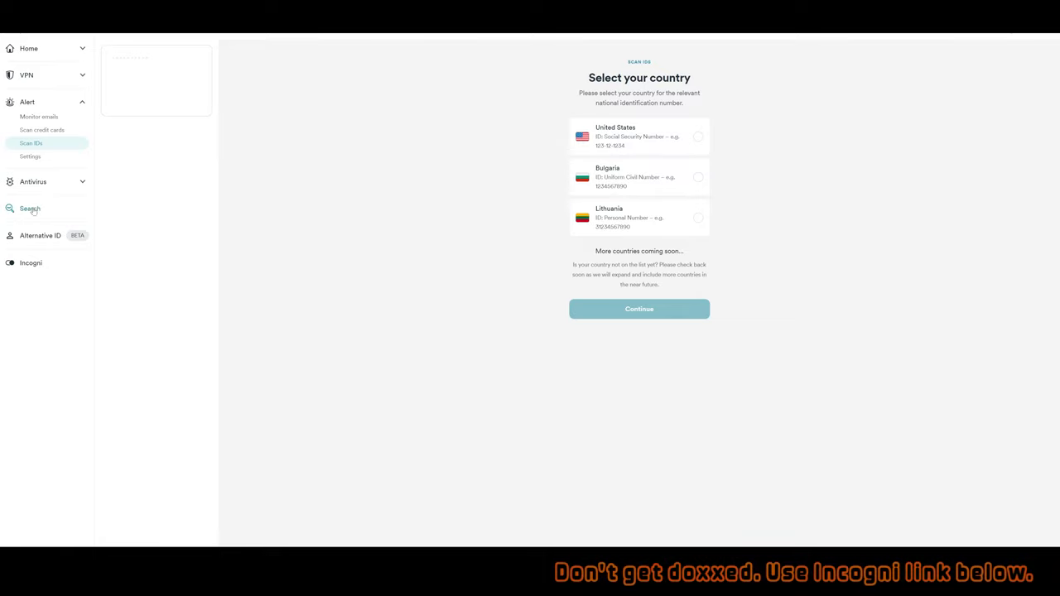
click(32, 208)
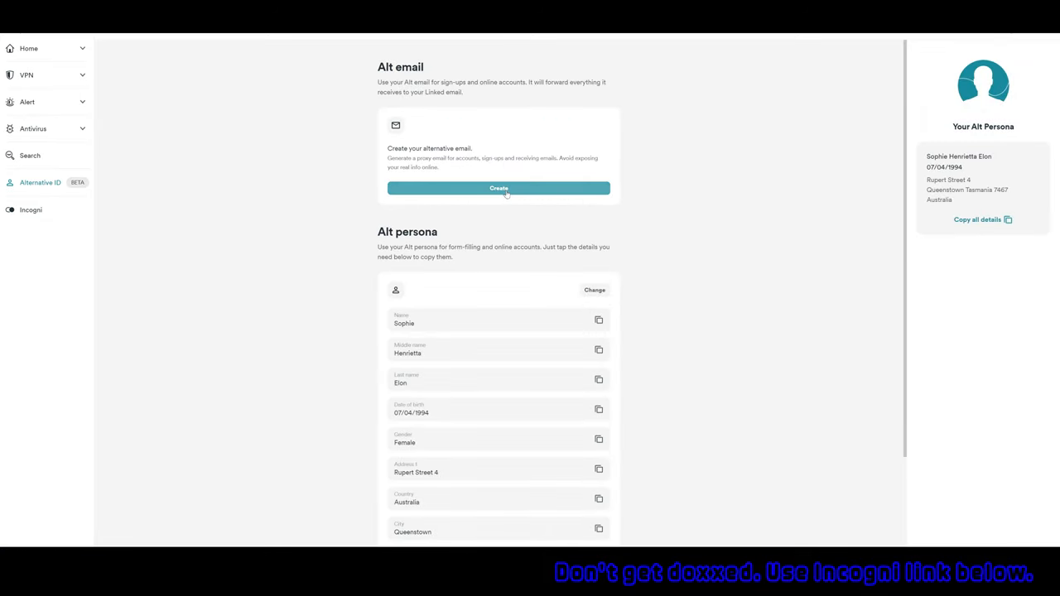
Step: Open, close and reopen the Alt email form, then pick a domain from the dropdown
click(499, 188)
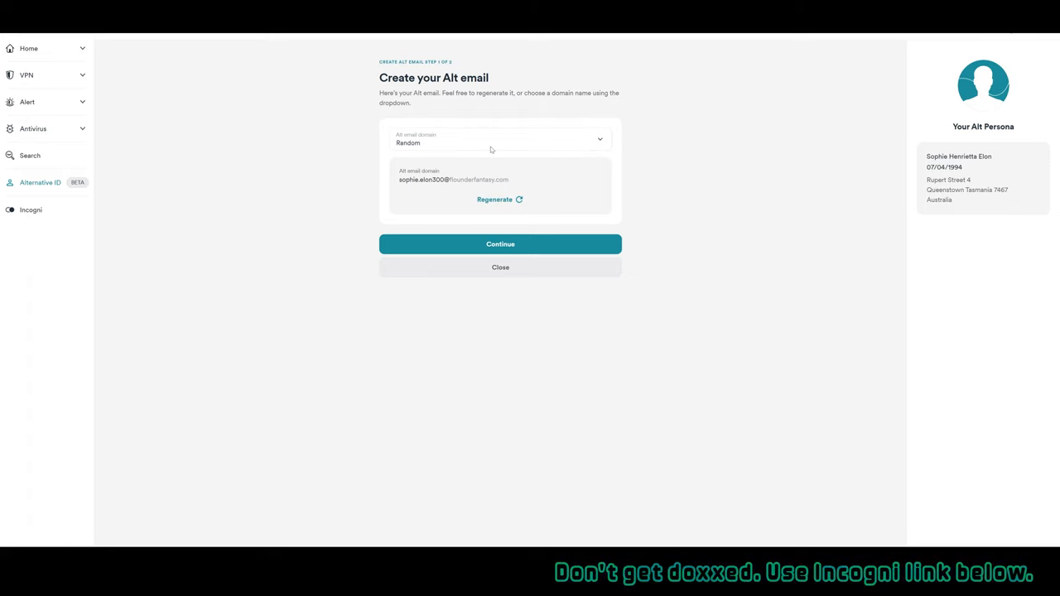
mouse_move(619, 146)
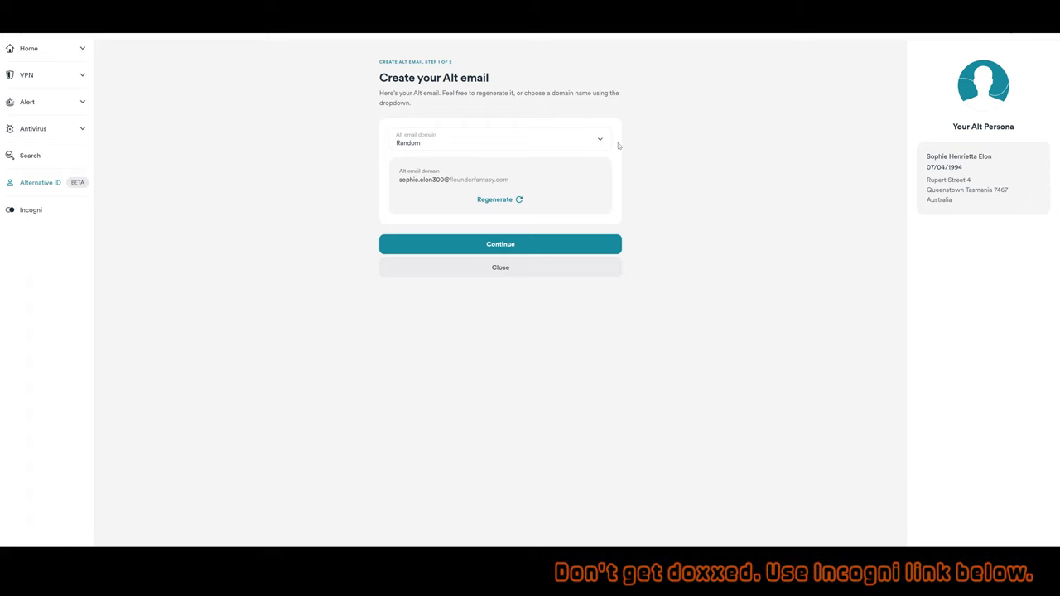
mouse_move(468, 118)
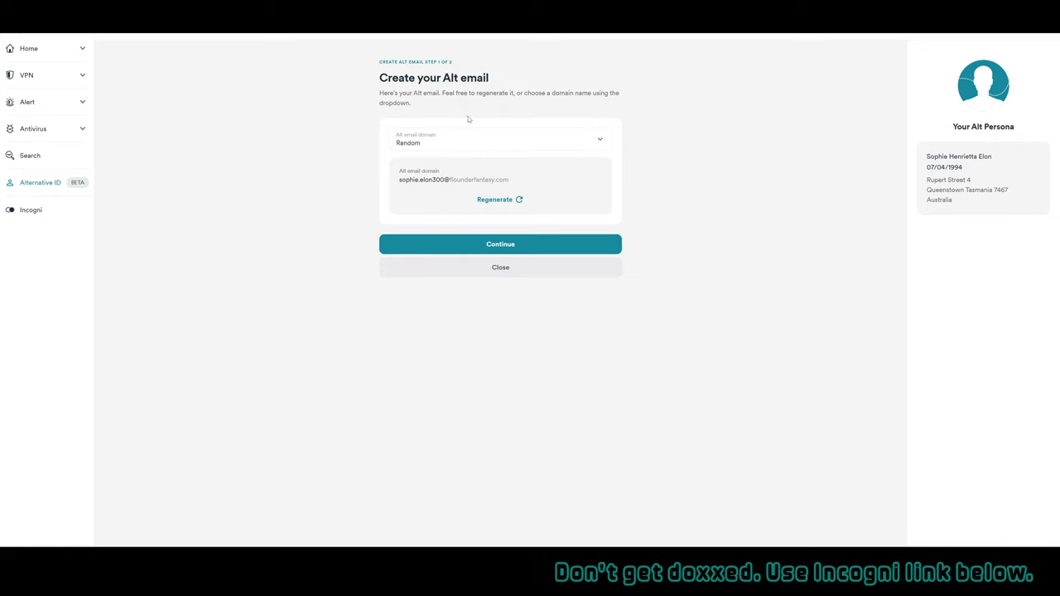
click(501, 266)
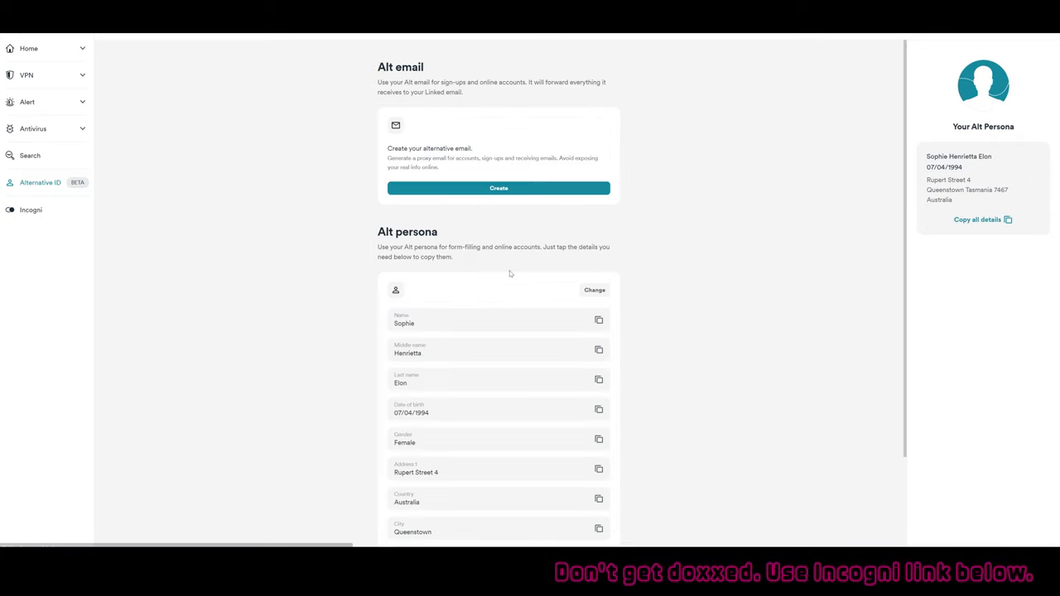
click(498, 188)
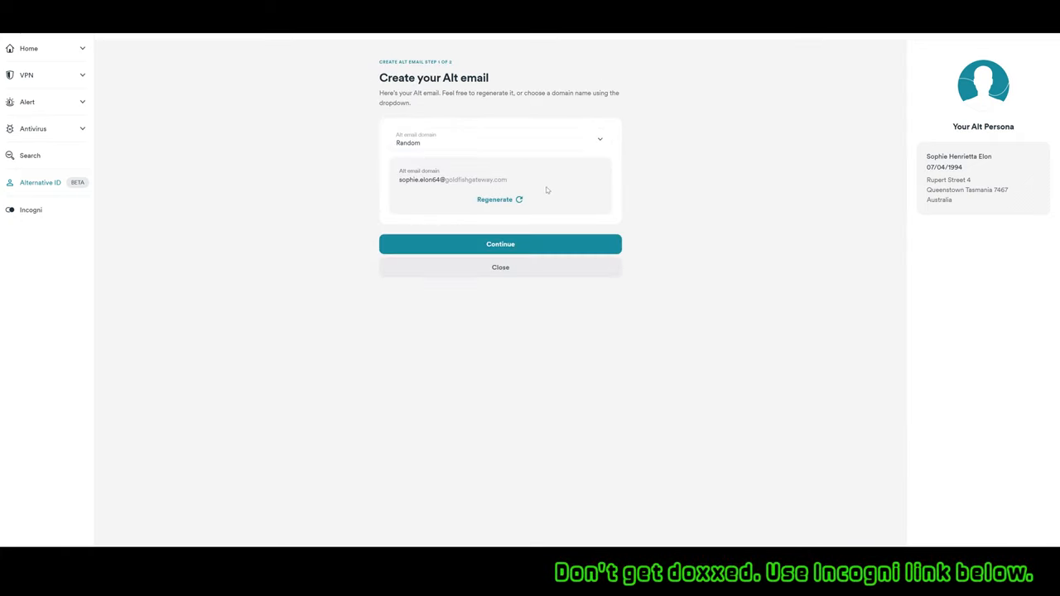
click(500, 138)
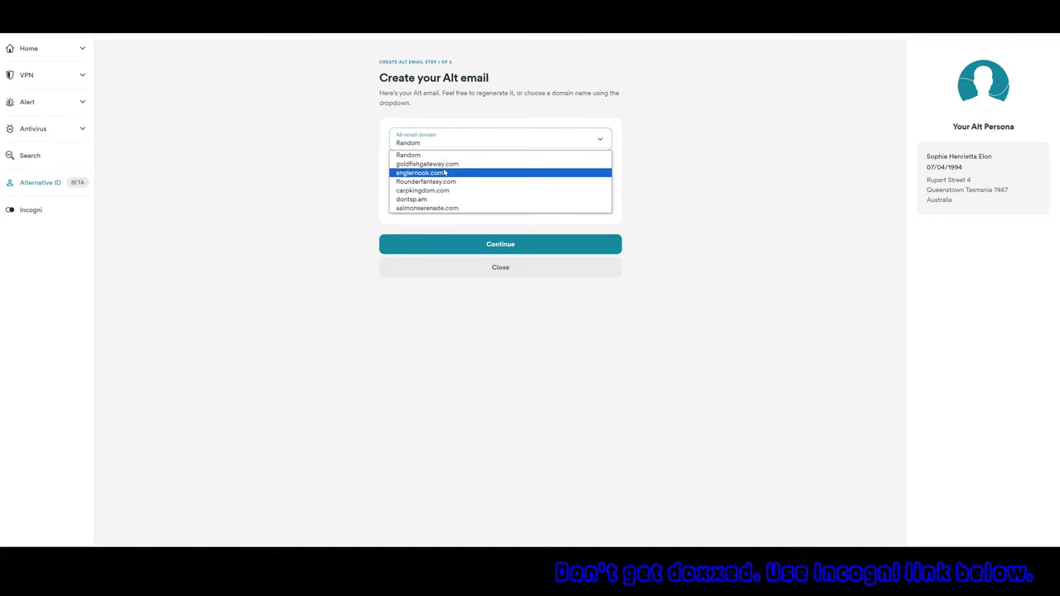
click(426, 164)
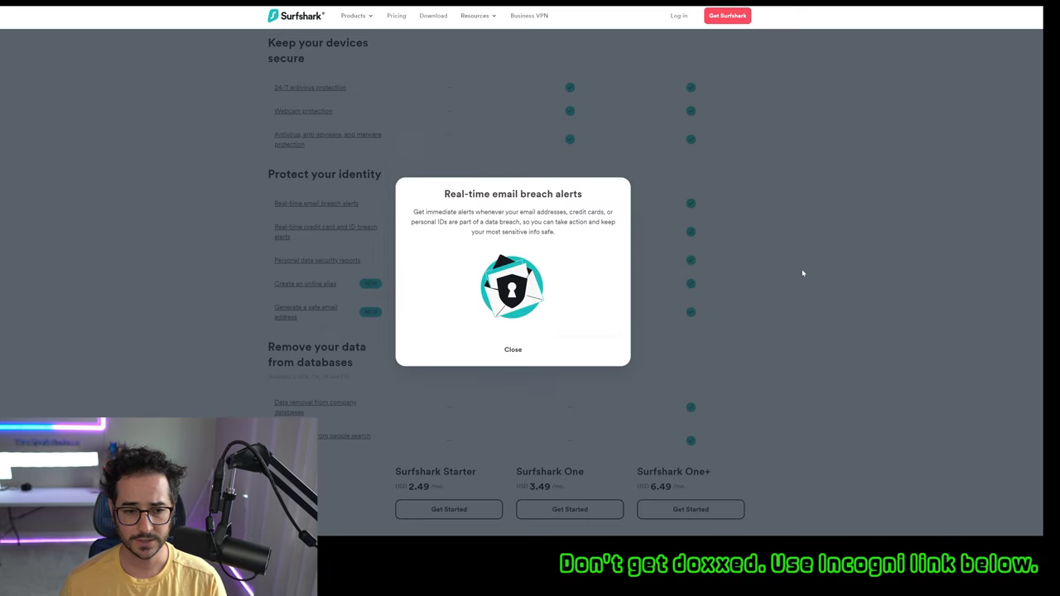
Step: Close the email breach alerts popup and scroll through the Starter, One and One+ comparison
click(512, 350)
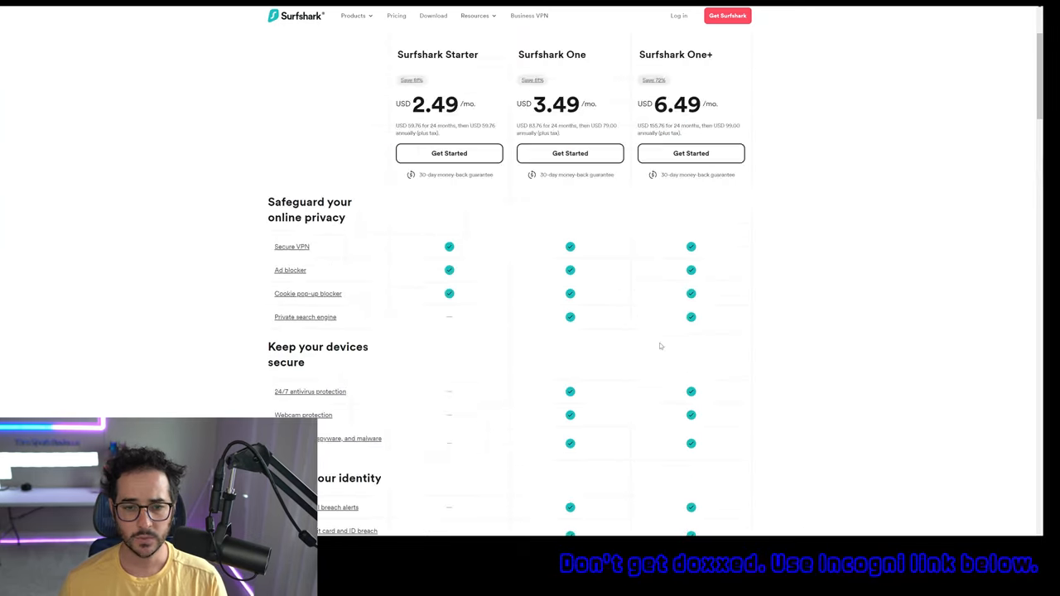
scroll(down, 3)
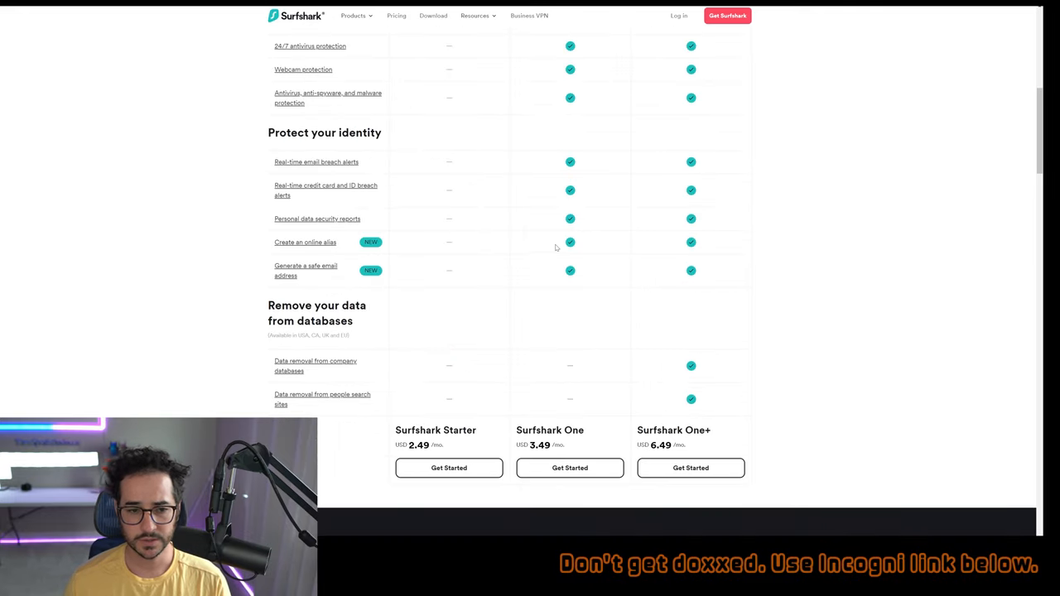
scroll(up, 3)
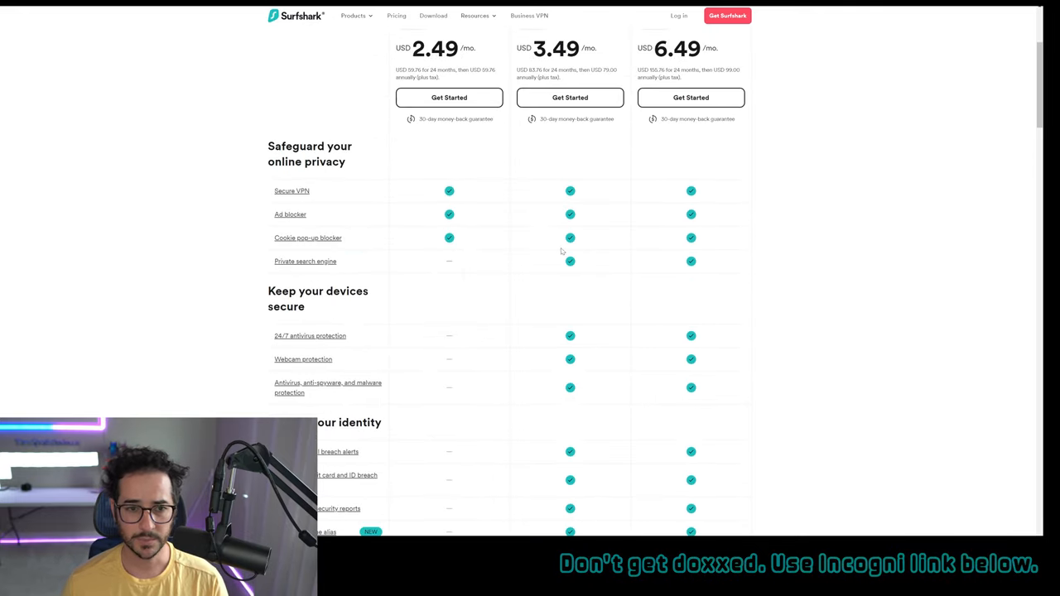
scroll(down, 3)
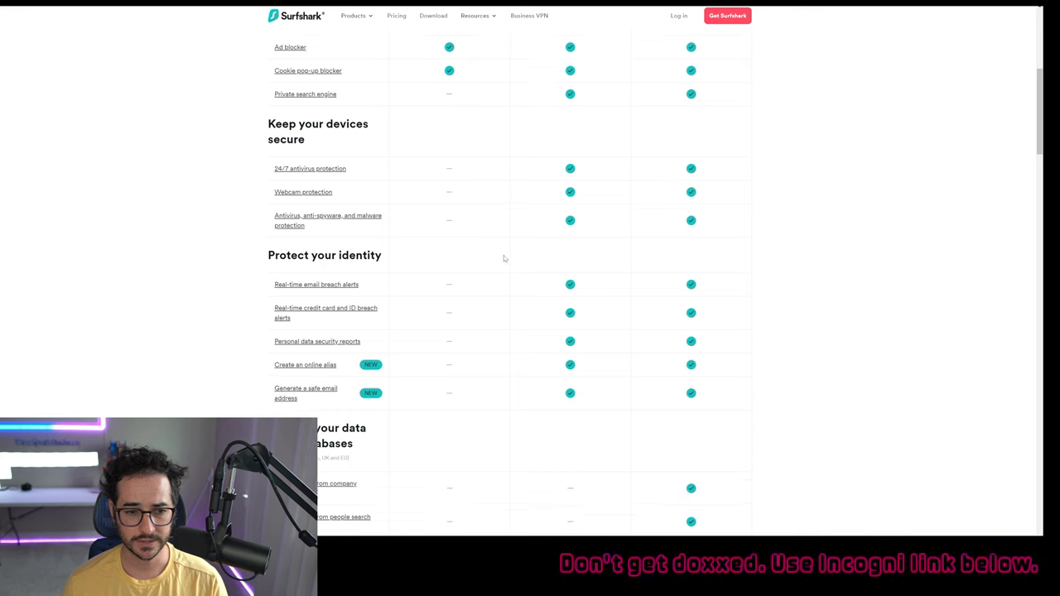
scroll(down, 3)
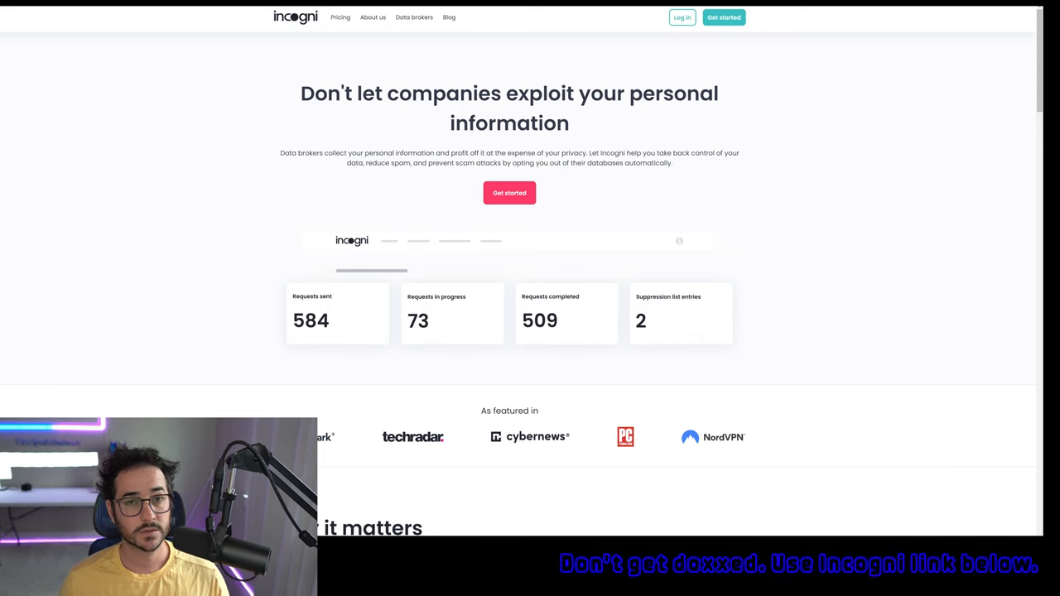
Step: Scroll the Incogni homepage down to the $6.49 annual and $12.99 monthly subscription plans
scroll(down, 3)
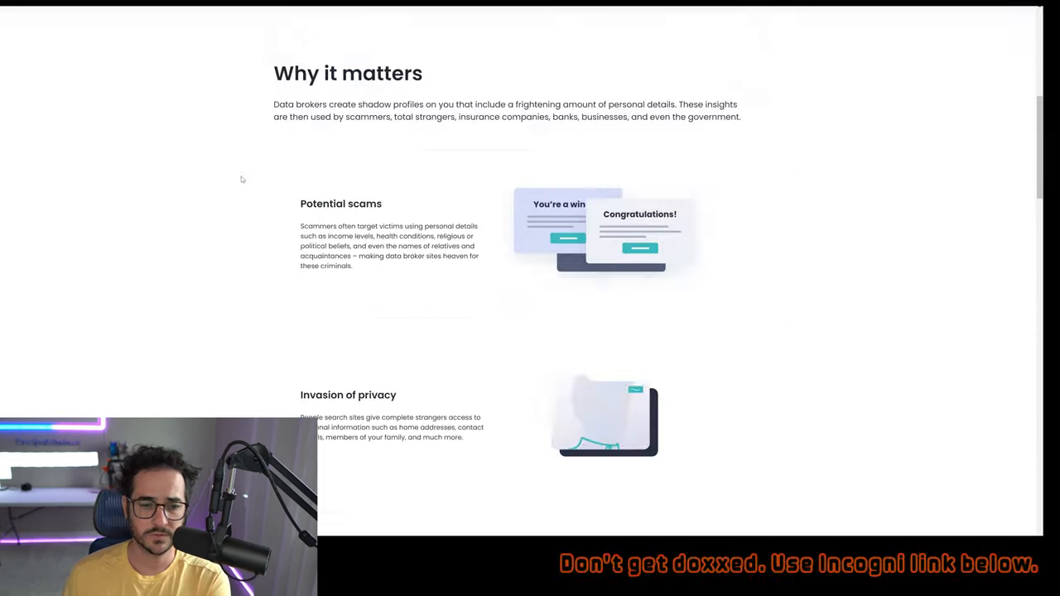
scroll(down, 3)
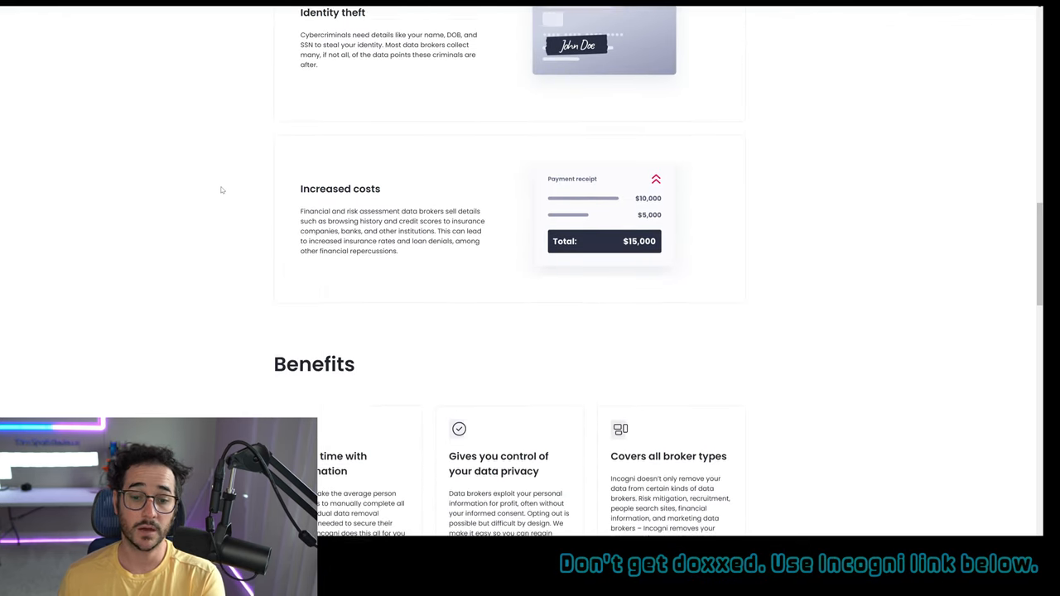
scroll(down, 3)
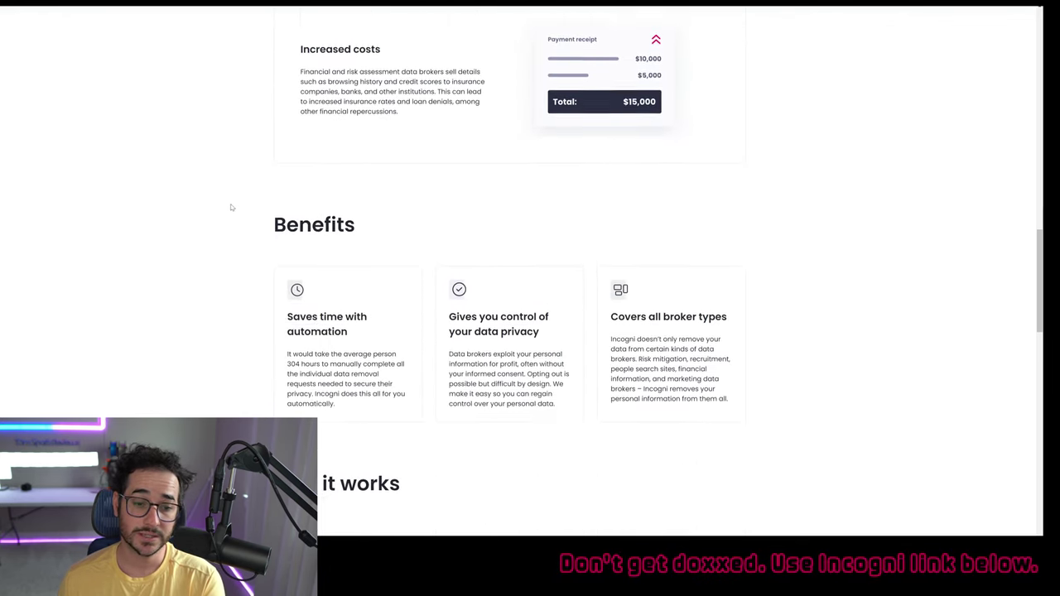
scroll(down, 3)
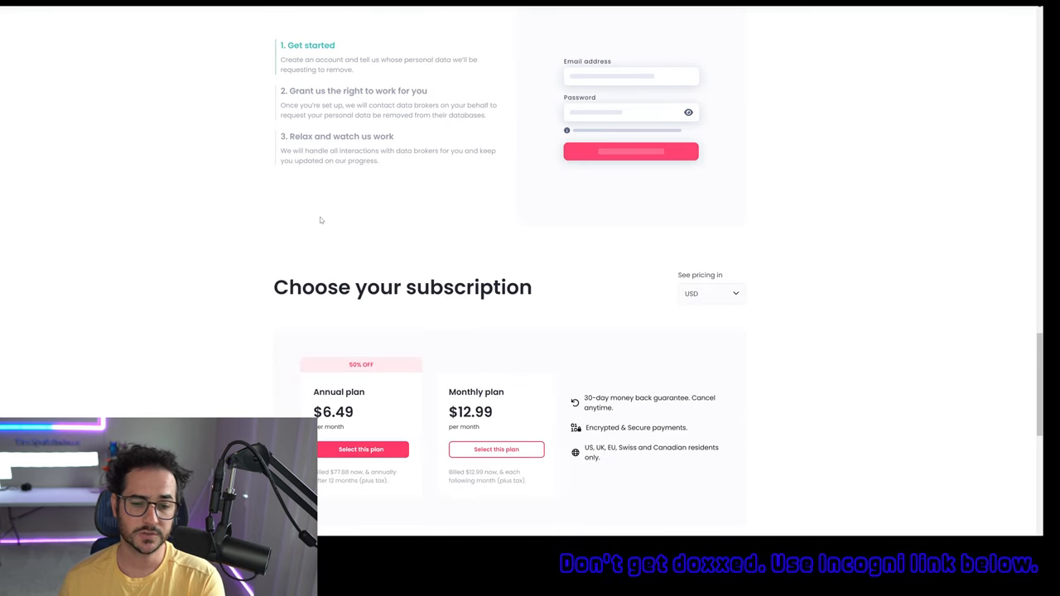
scroll(down, 3)
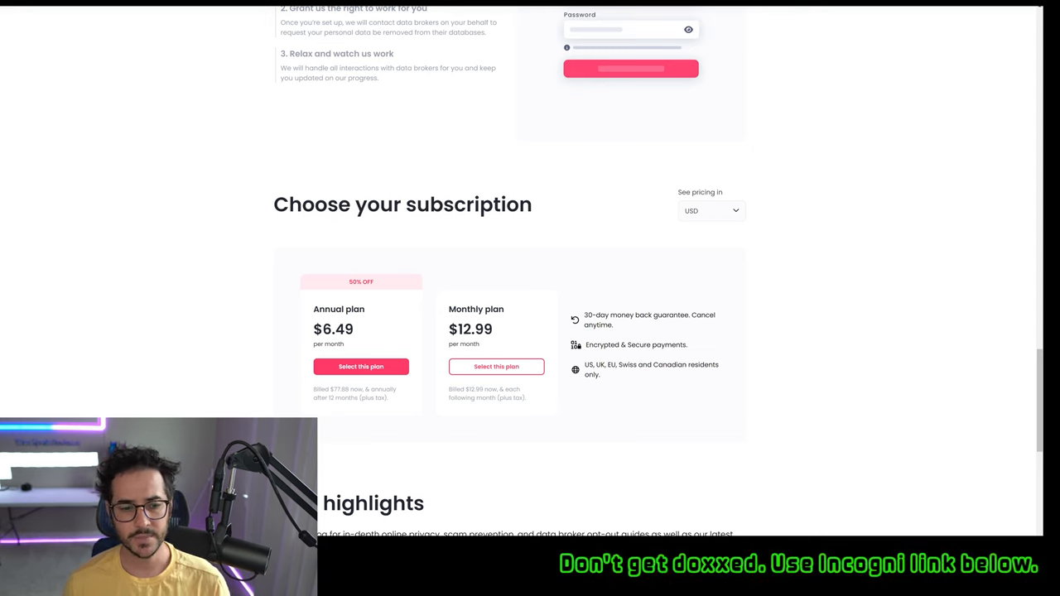
scroll(up, 3)
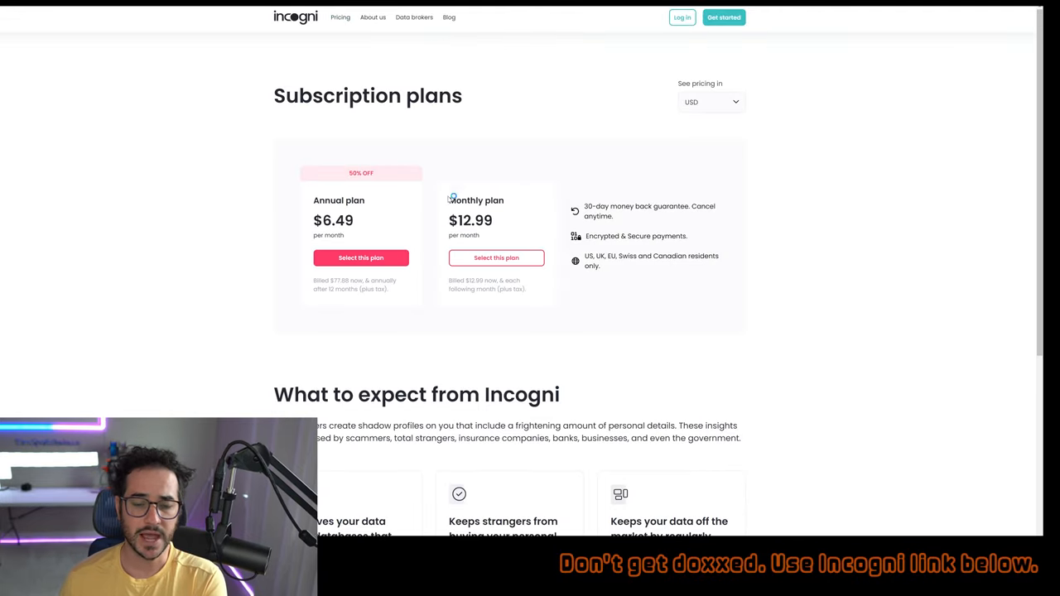
mouse_move(525, 221)
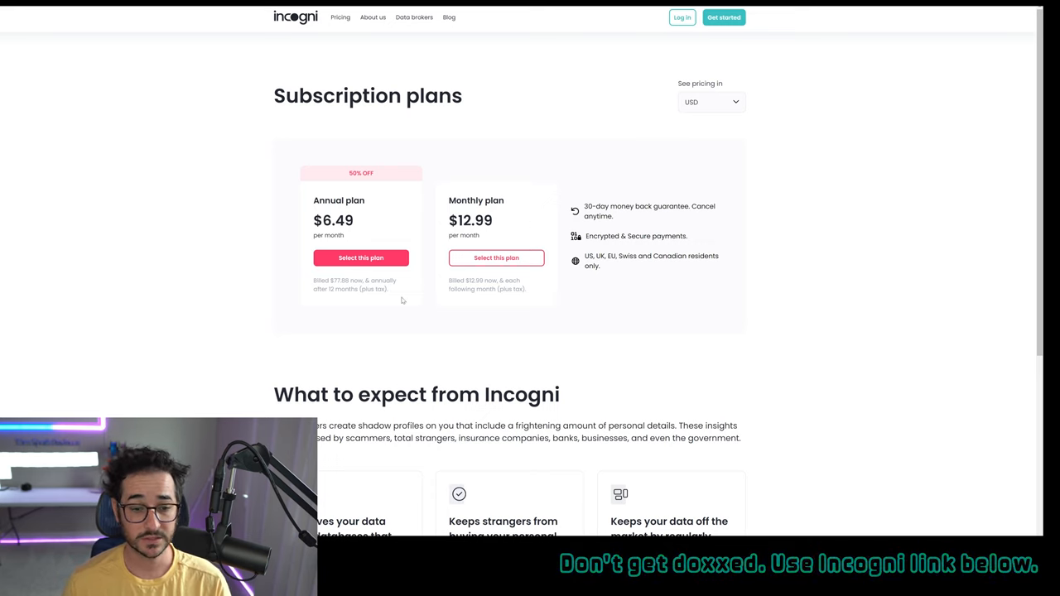
mouse_move(781, 100)
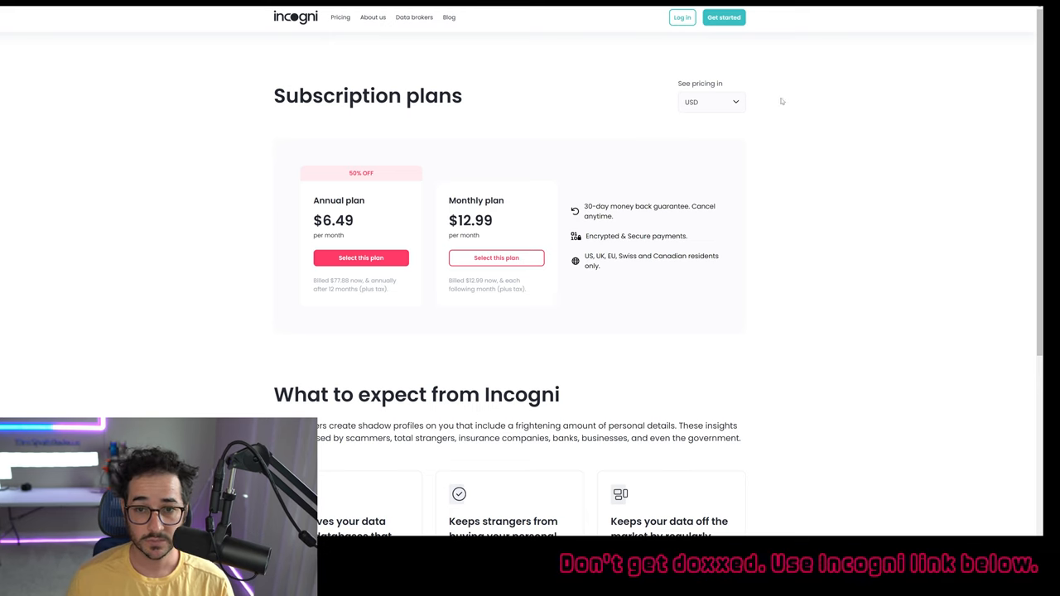
mouse_move(636, 370)
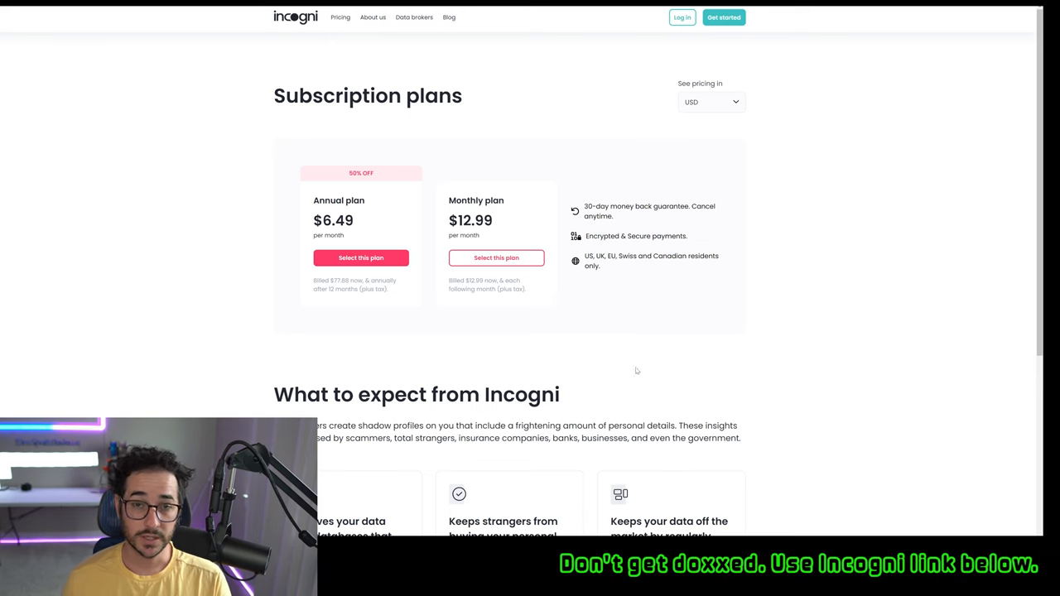
mouse_move(644, 360)
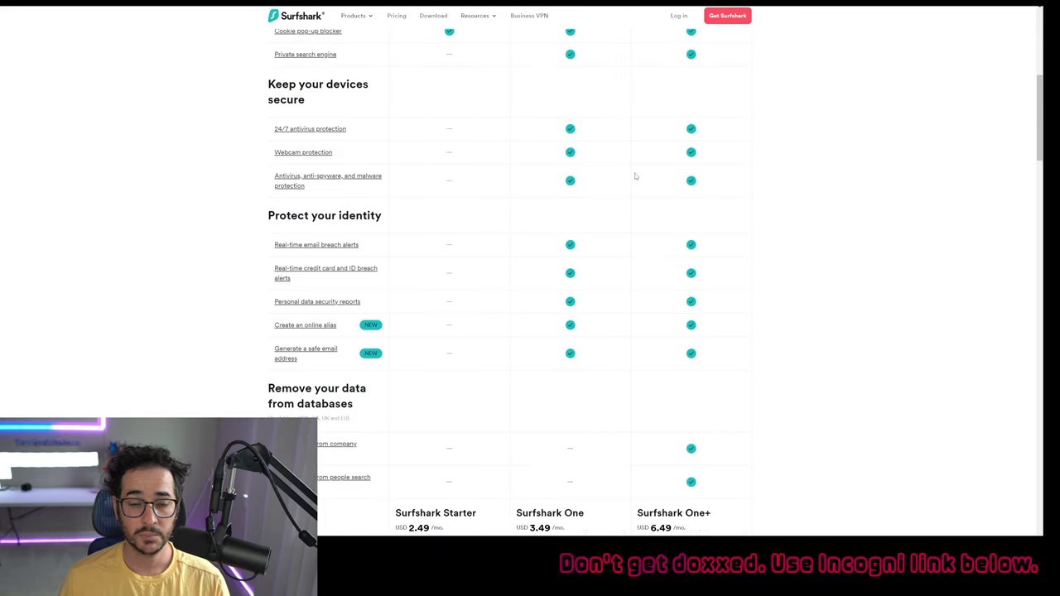
Step: Switch to 1-month billing: Starter $12.95, One $17.95, One+ $22.95, and scroll the feature table
scroll(up, 3)
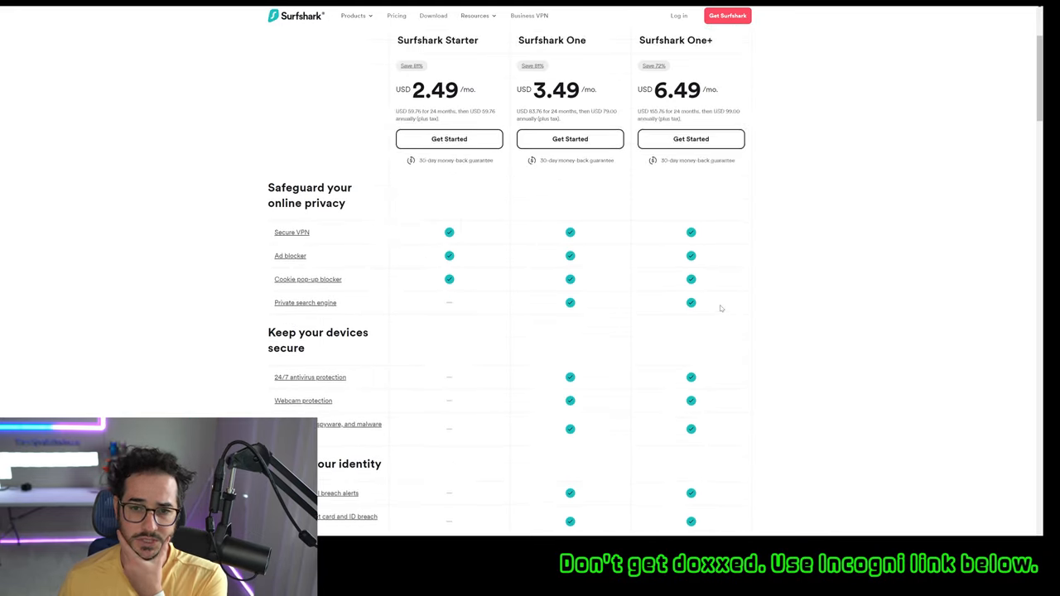
click(615, 133)
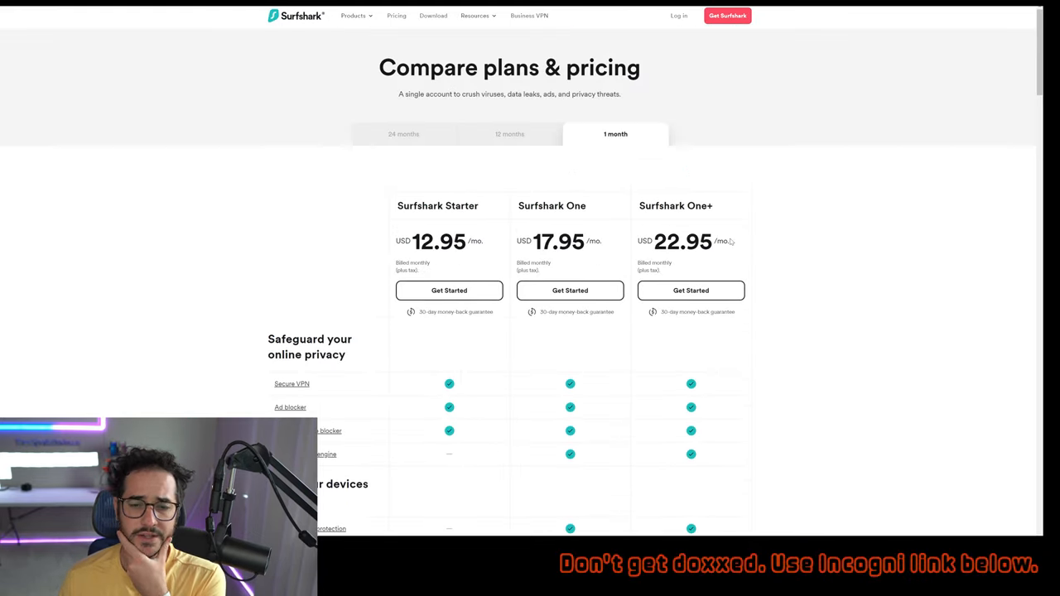
scroll(down, 3)
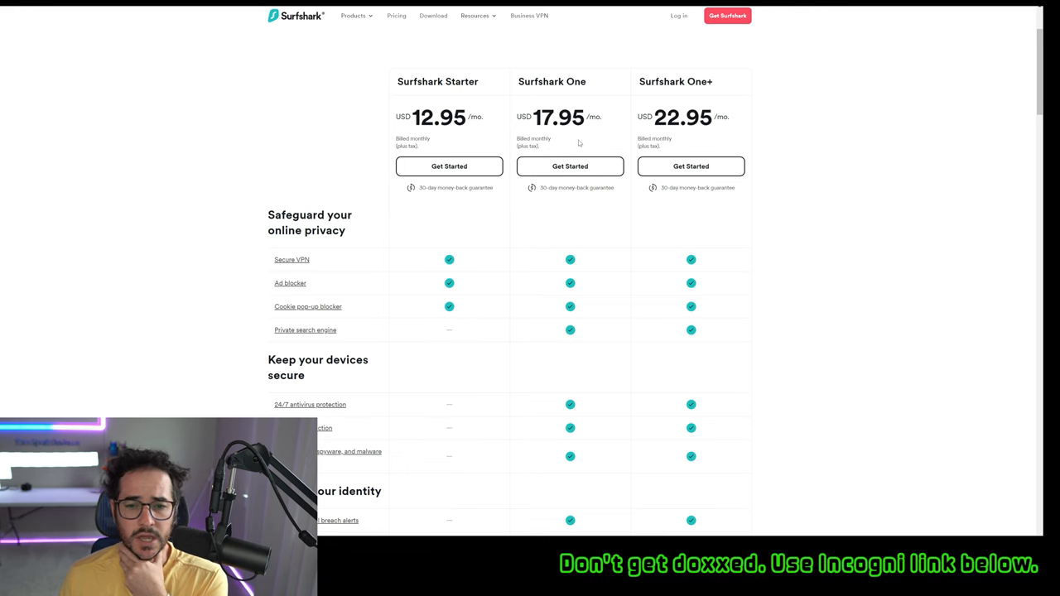
scroll(down, 3)
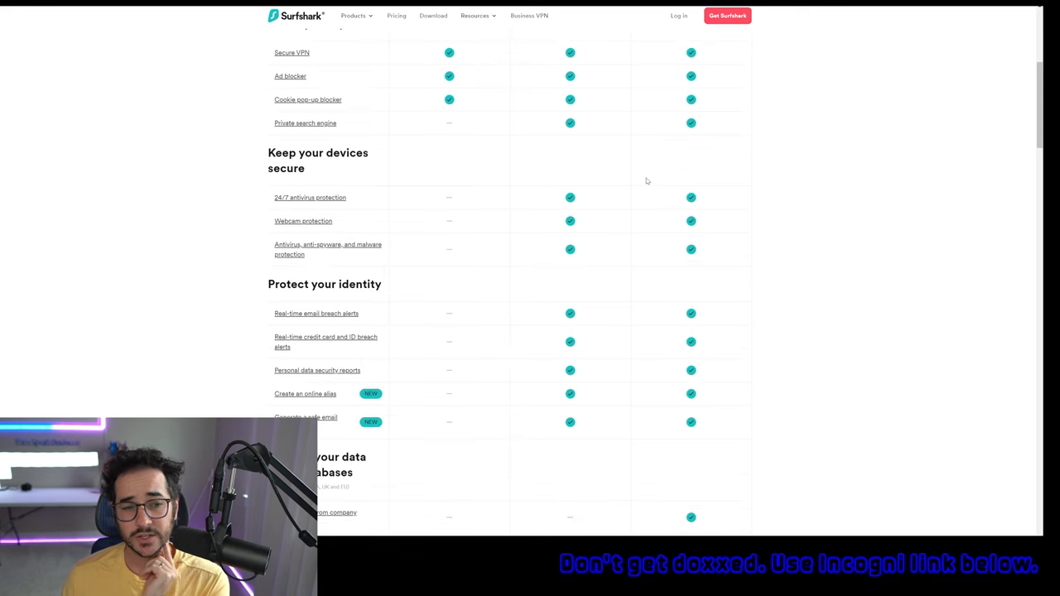
scroll(down, 3)
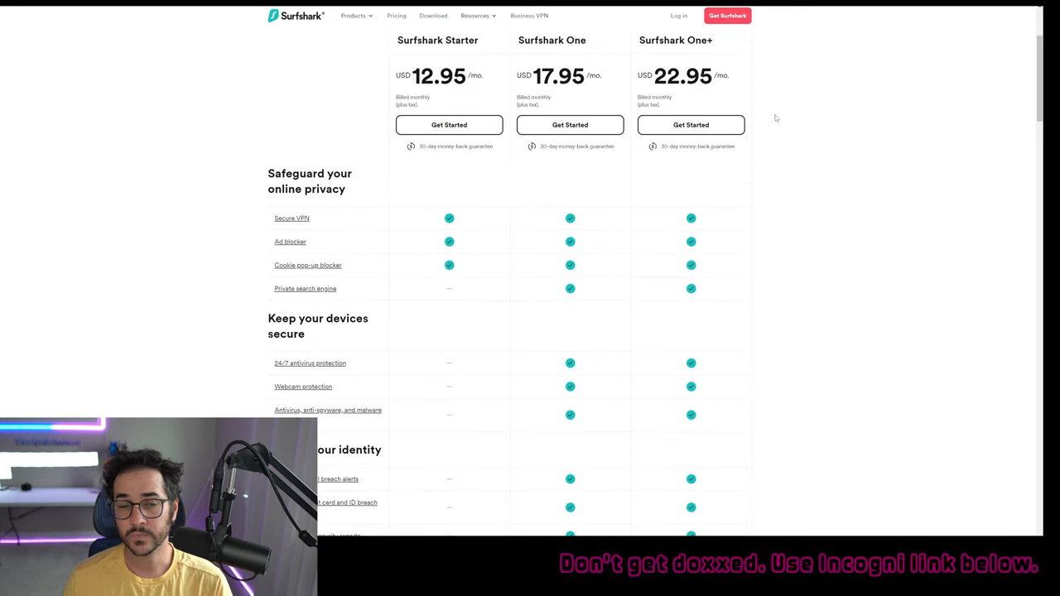
mouse_move(693, 108)
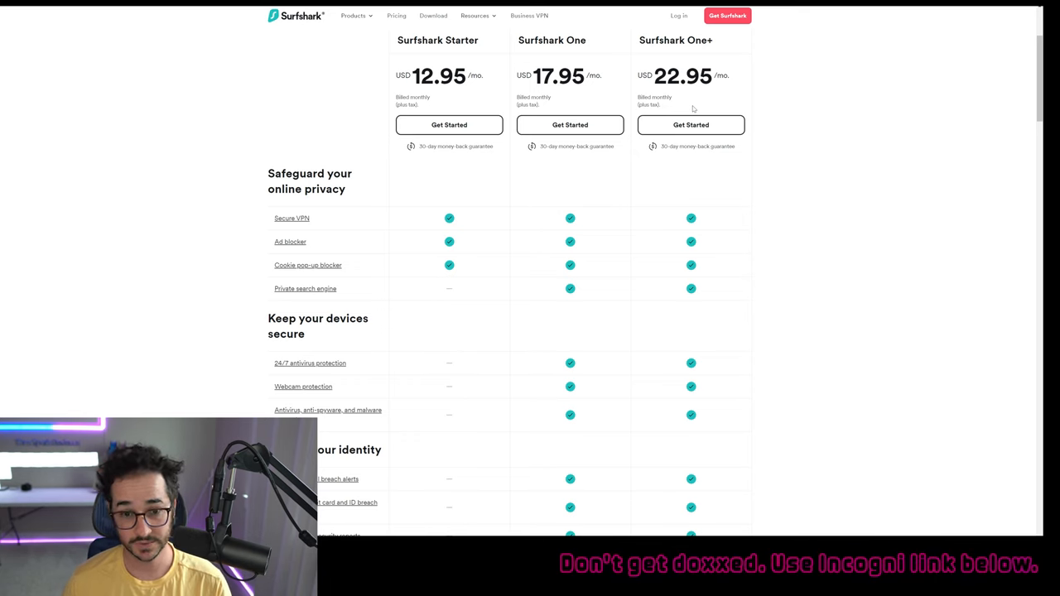
scroll(up, 3)
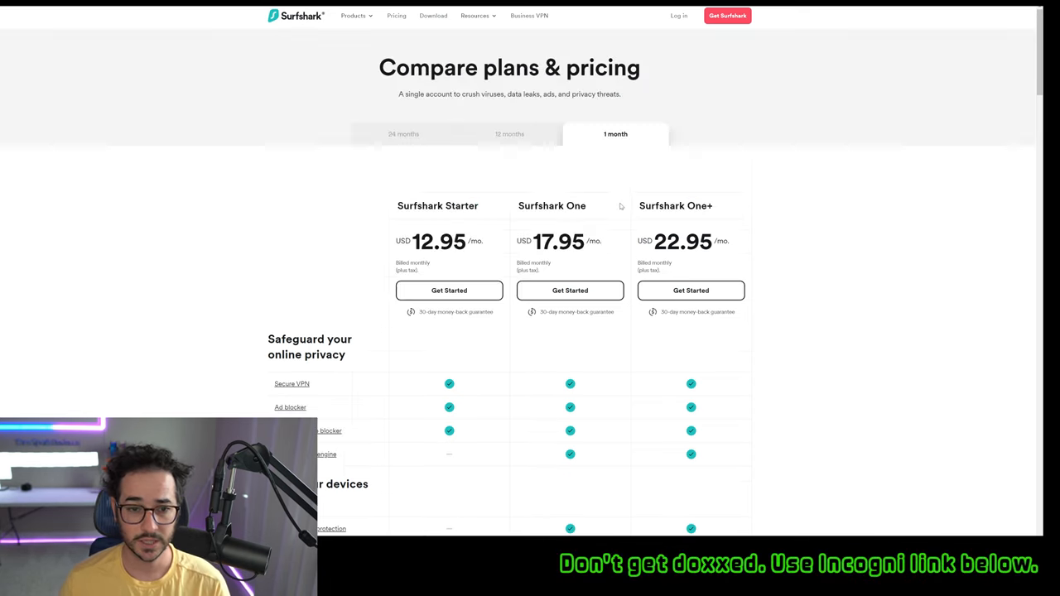
Step: Switch back to 24-month billing and scroll to the plan cards showing One at 3.49
click(403, 133)
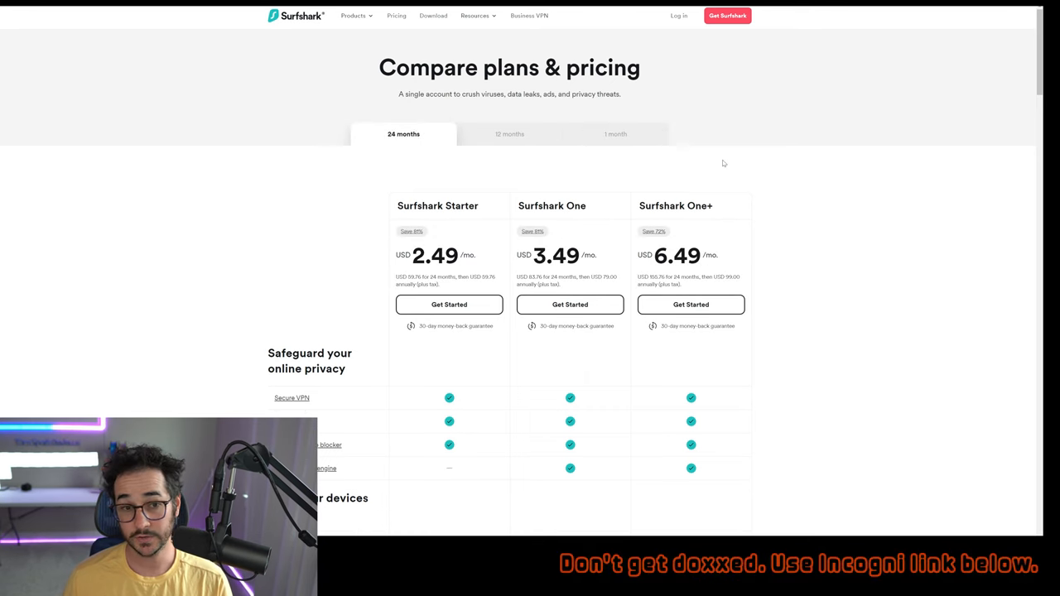
scroll(down, 3)
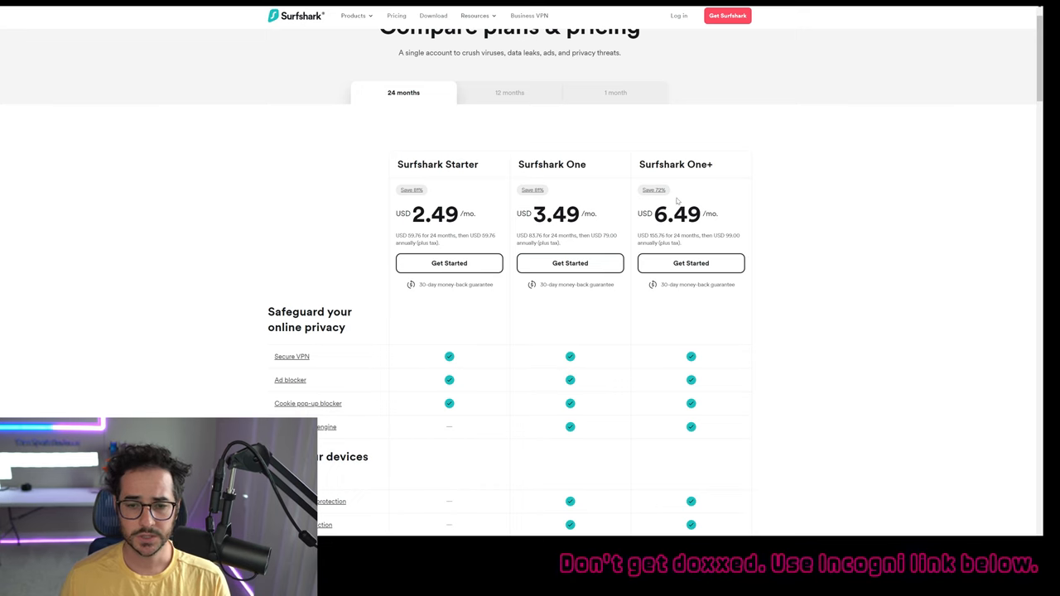
scroll(down, 3)
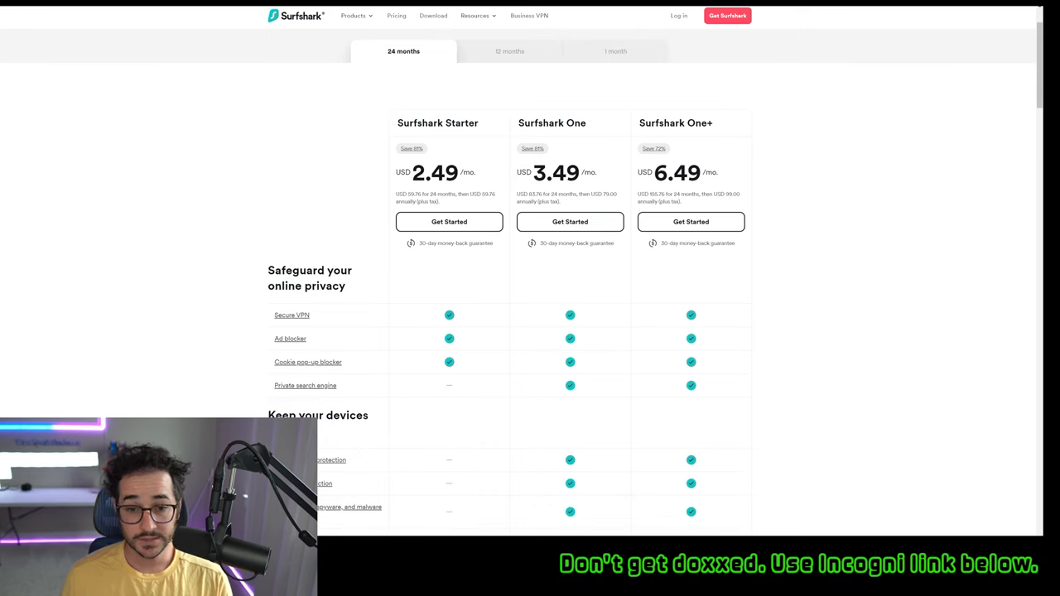
scroll(down, 3)
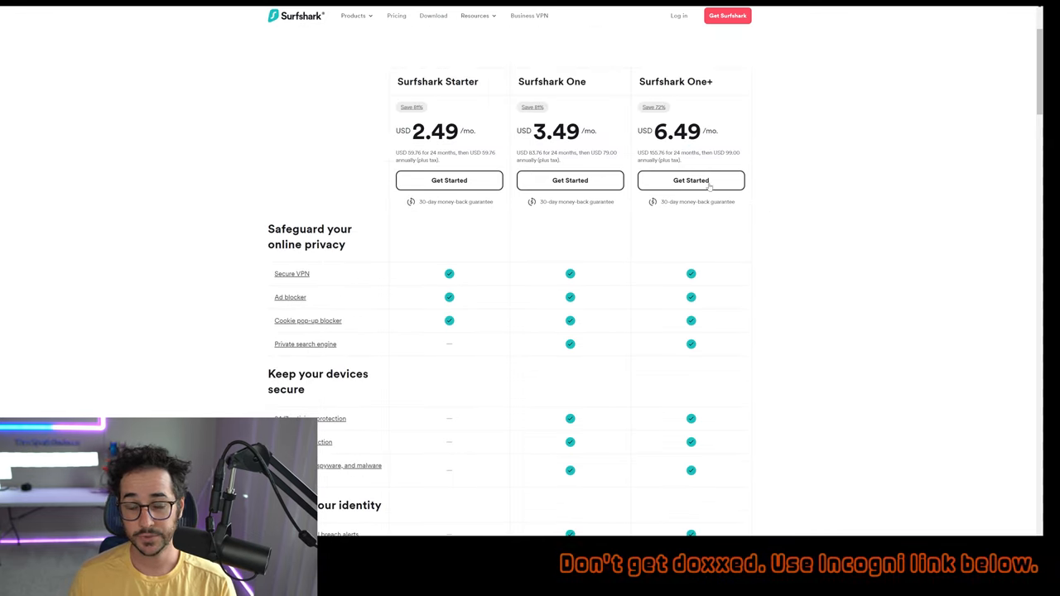
scroll(down, 3)
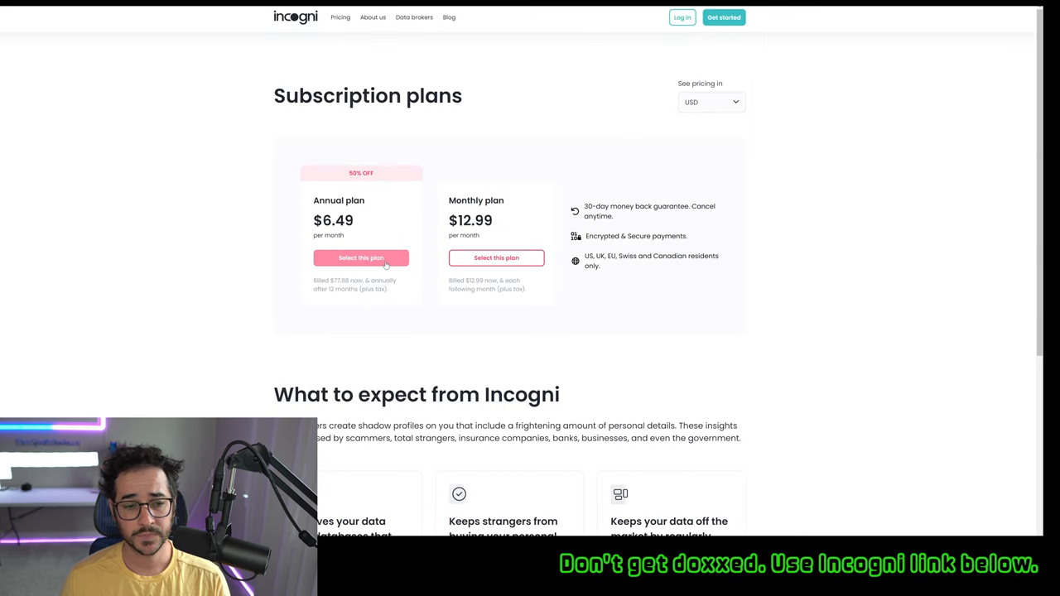
mouse_move(772, 87)
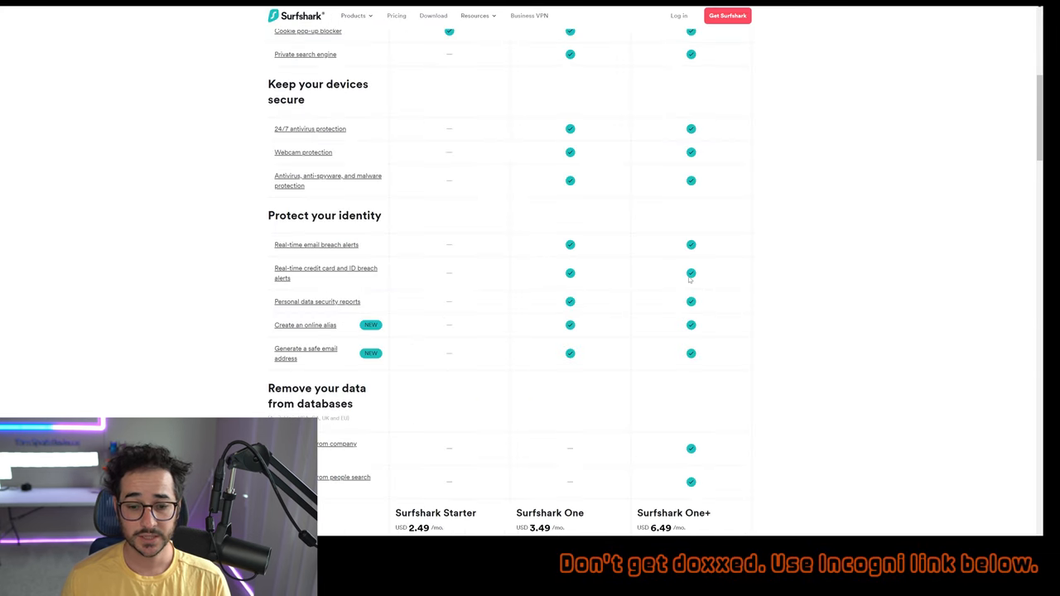
scroll(up, 3)
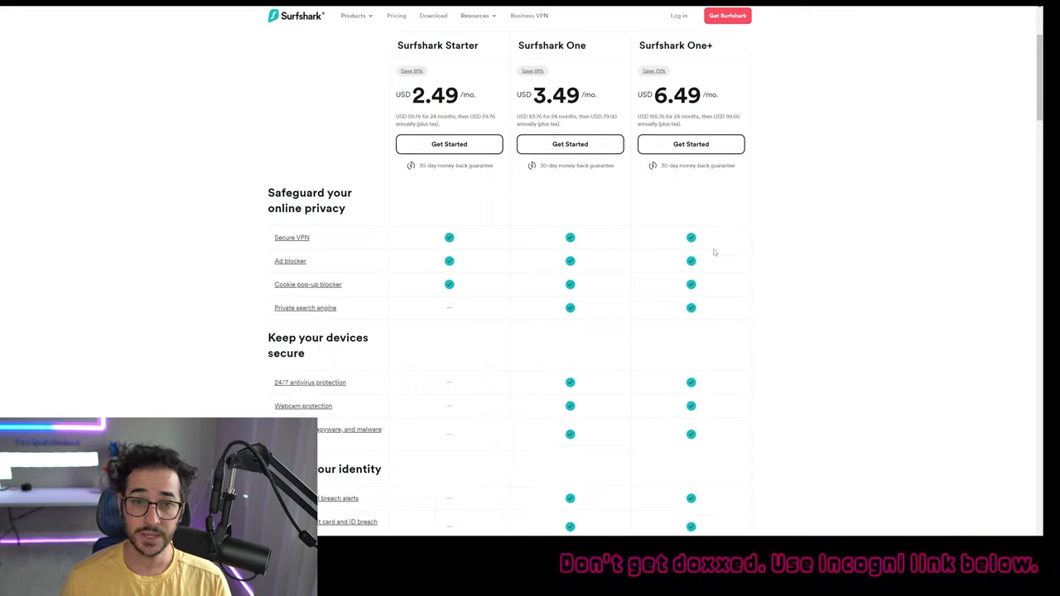
scroll(down, 3)
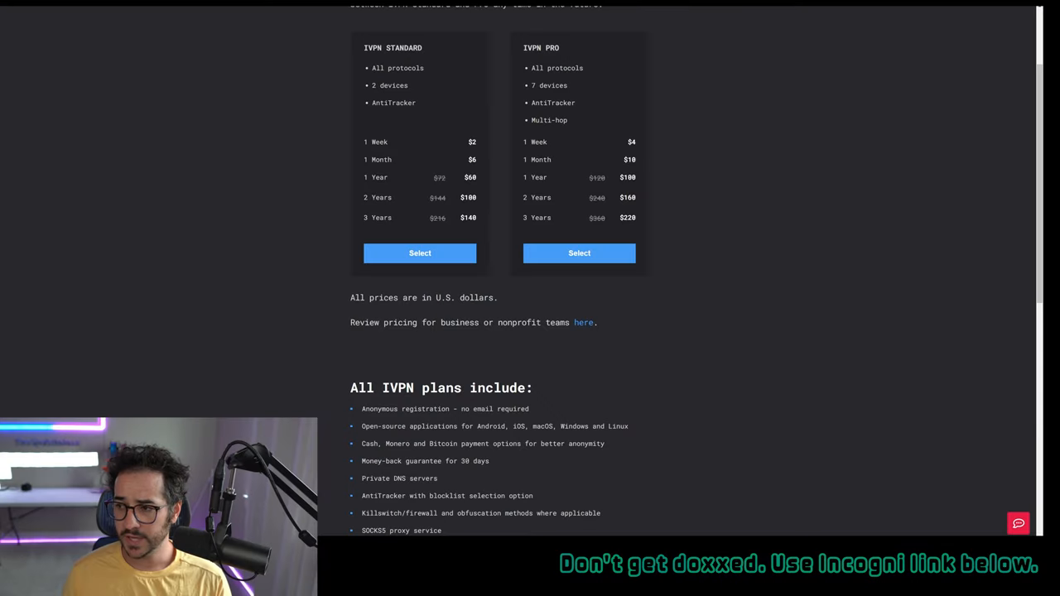
mouse_move(641, 199)
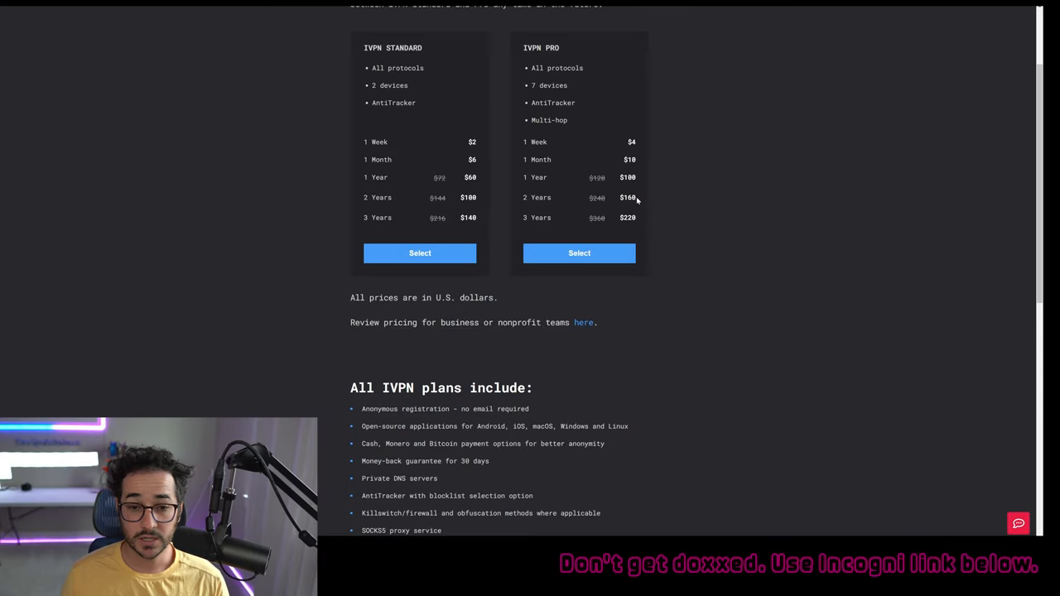
Step: Double-click on the IVPN pricing page showing the Standard and Pro price tables
double_click(627, 197)
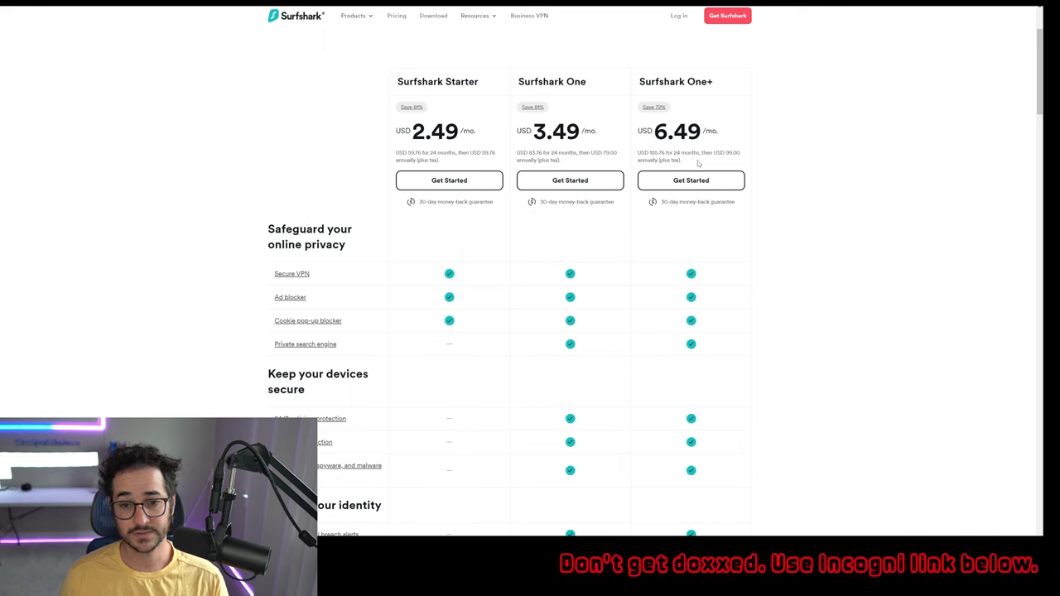
Step: Scroll Surfshark's 24-month plan comparison down to 'Remove your data from databases'
scroll(down, 3)
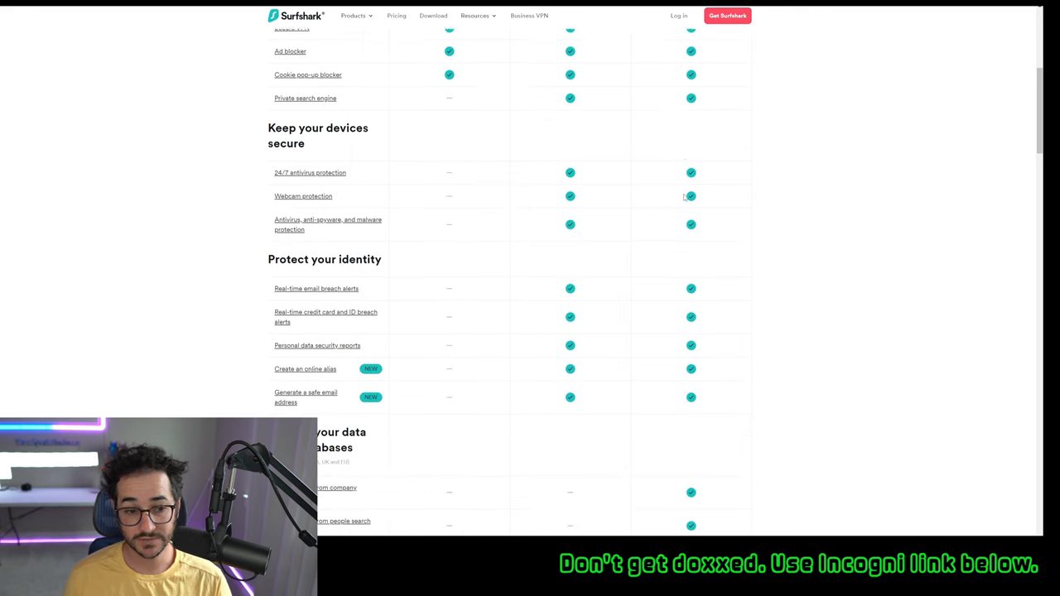
scroll(down, 3)
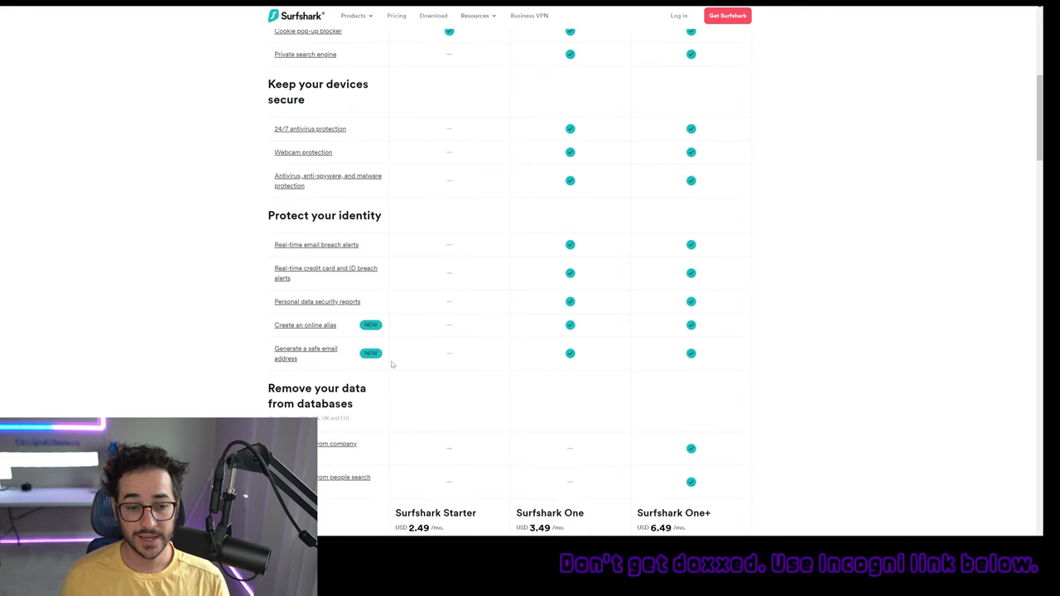
scroll(up, 3)
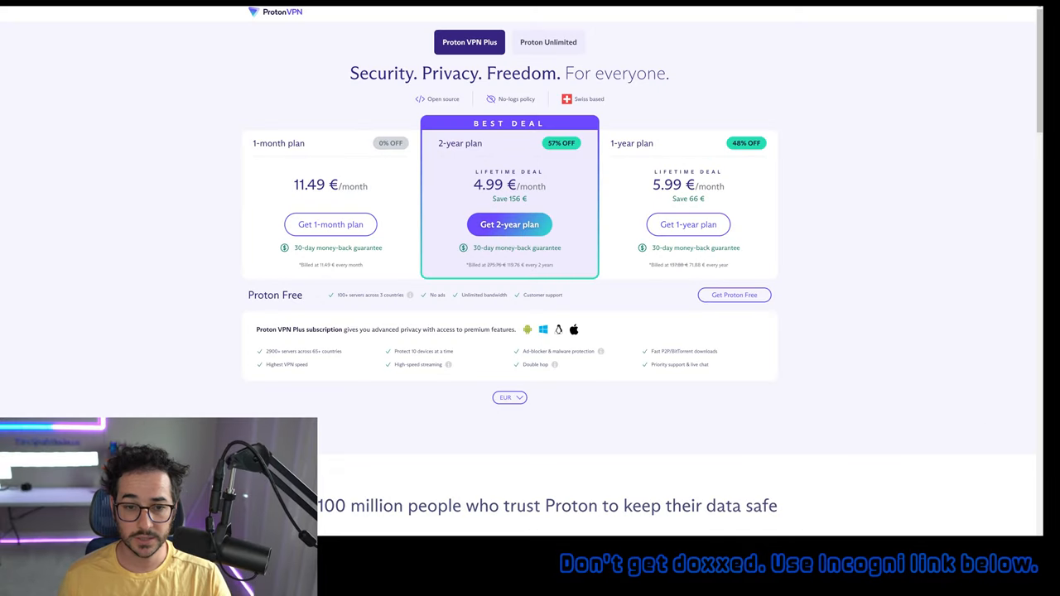
Step: Switch Proton Unlimited pricing from EUR to USD: $12.99 monthly, $7.99 two-year, $9.99 one-year
click(548, 42)
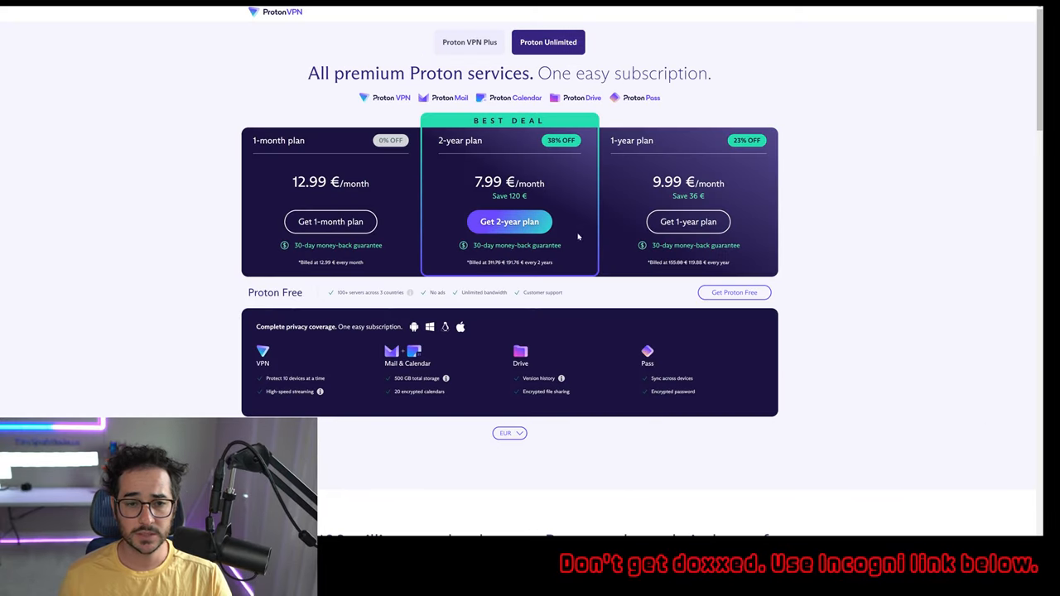
mouse_move(413, 281)
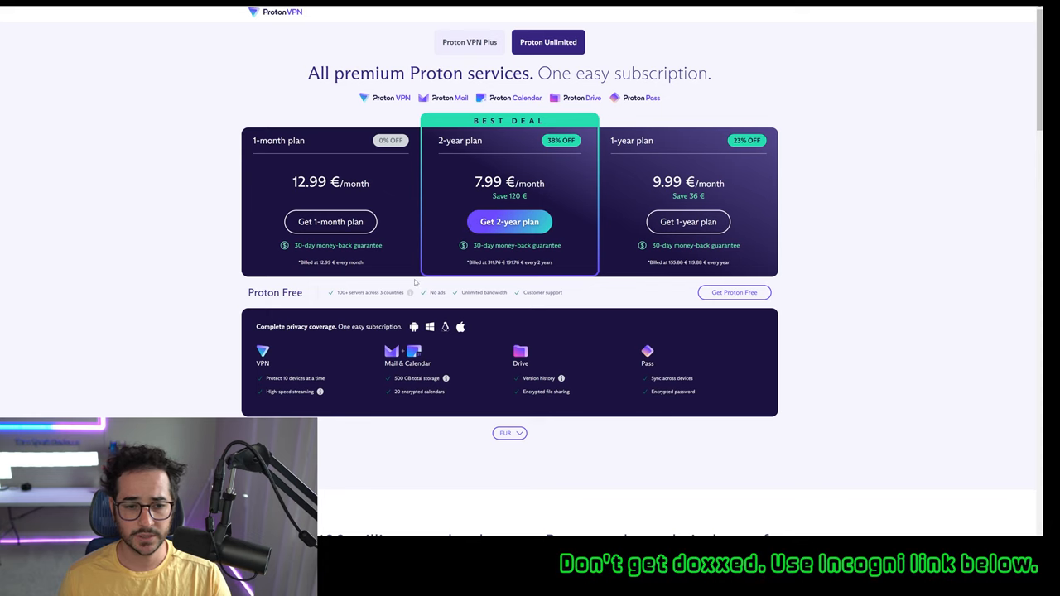
click(508, 433)
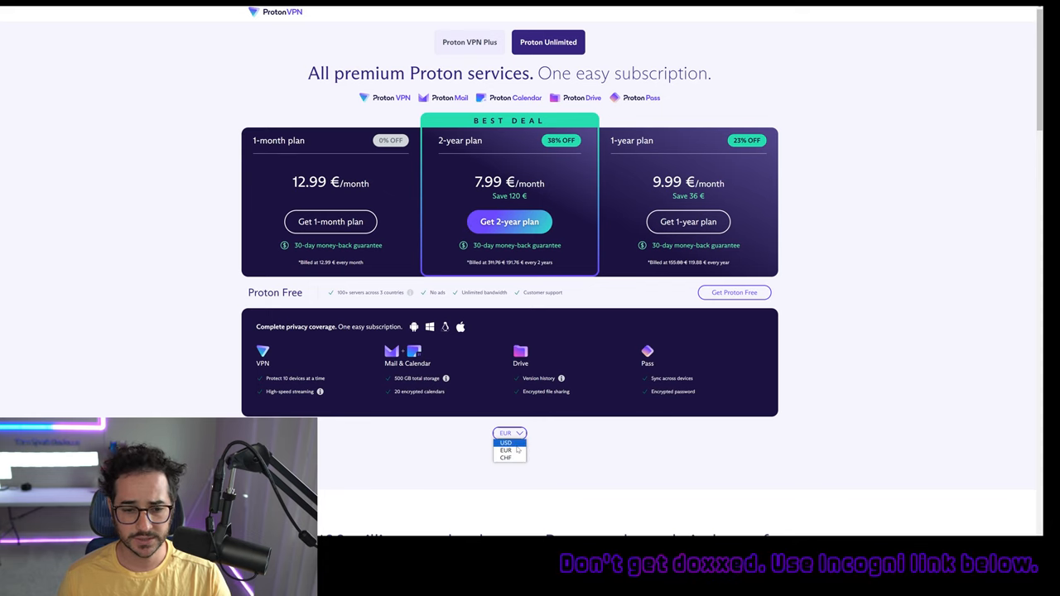
click(504, 444)
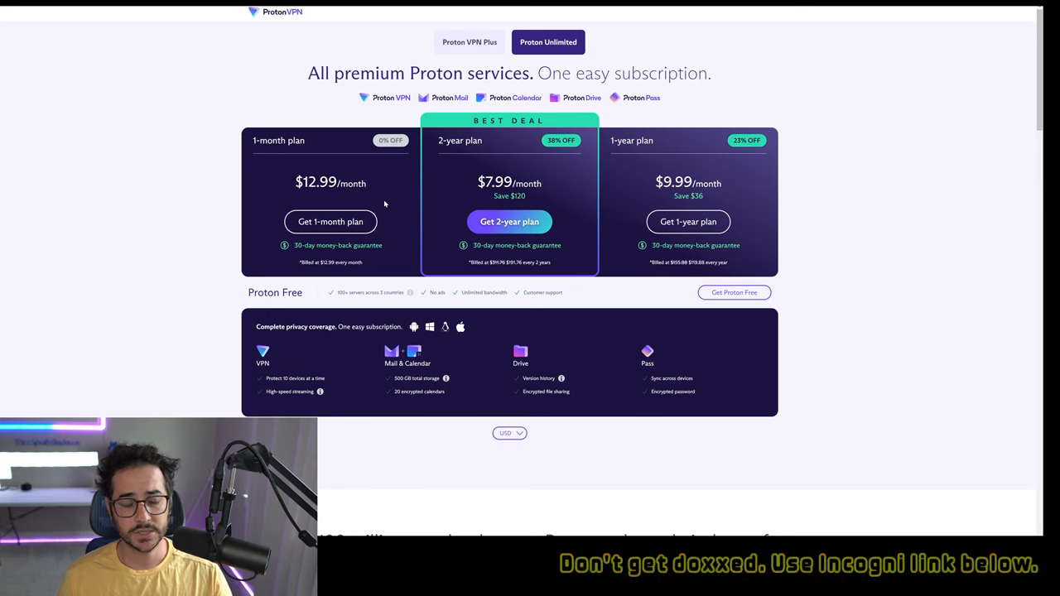
mouse_move(640, 51)
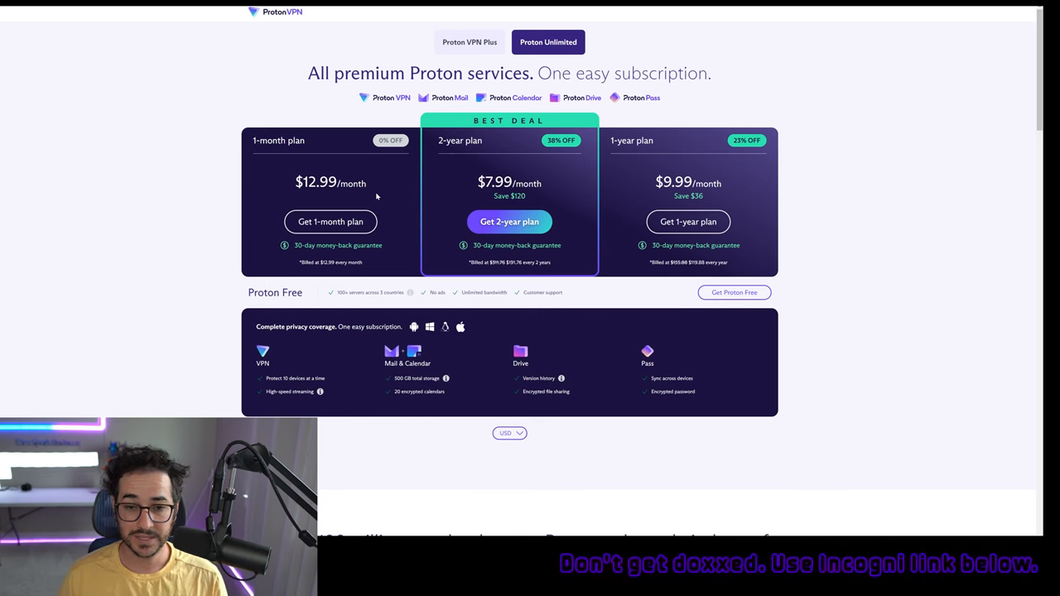
mouse_move(556, 271)
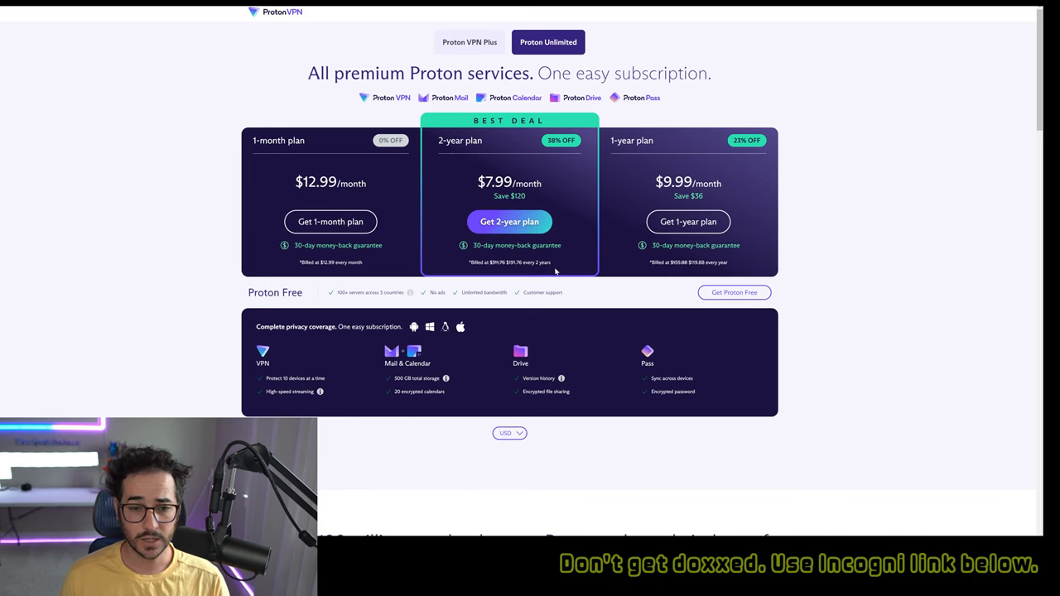
mouse_move(594, 254)
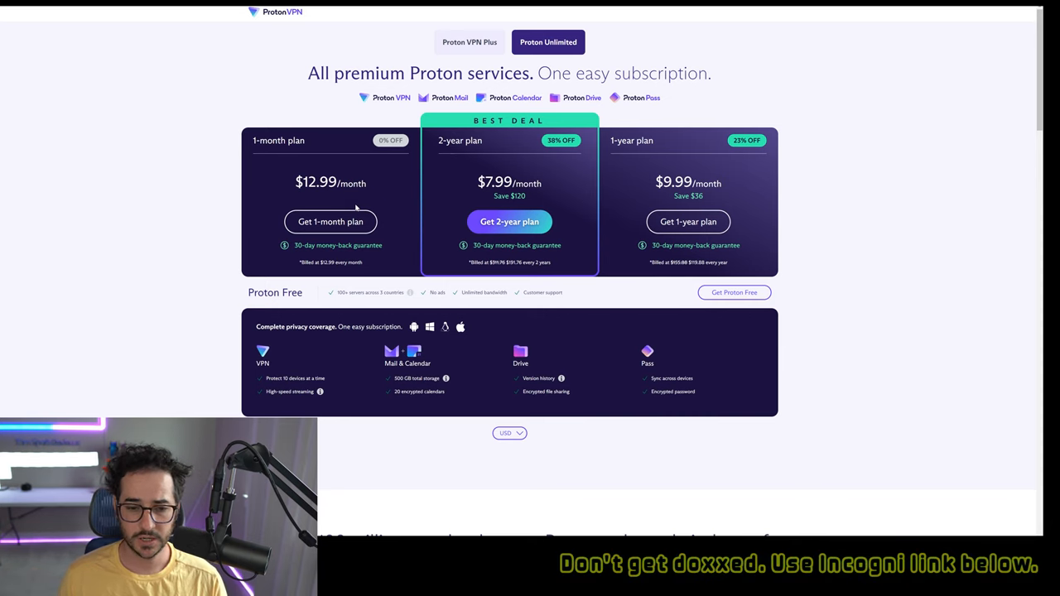
mouse_move(727, 343)
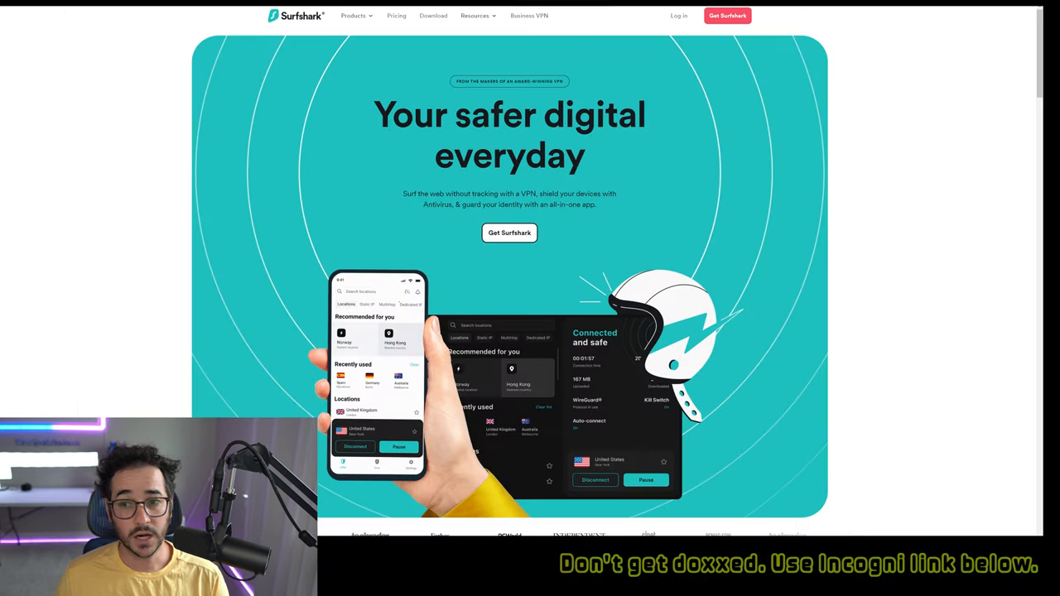
Step: Scroll Surfshark down to the device security and identity protection comparison table
scroll(down, 3)
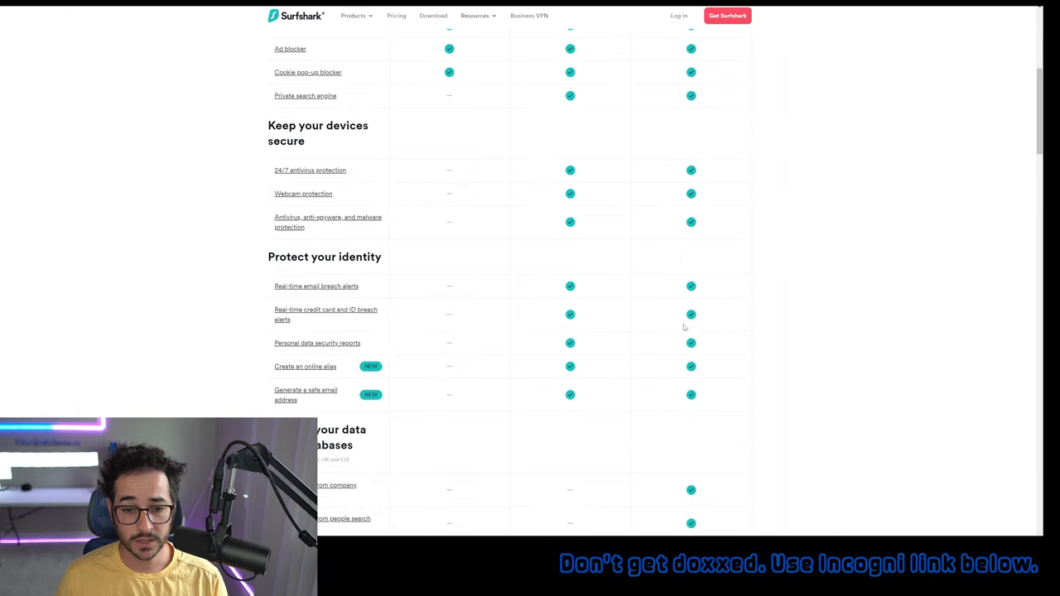
scroll(down, 3)
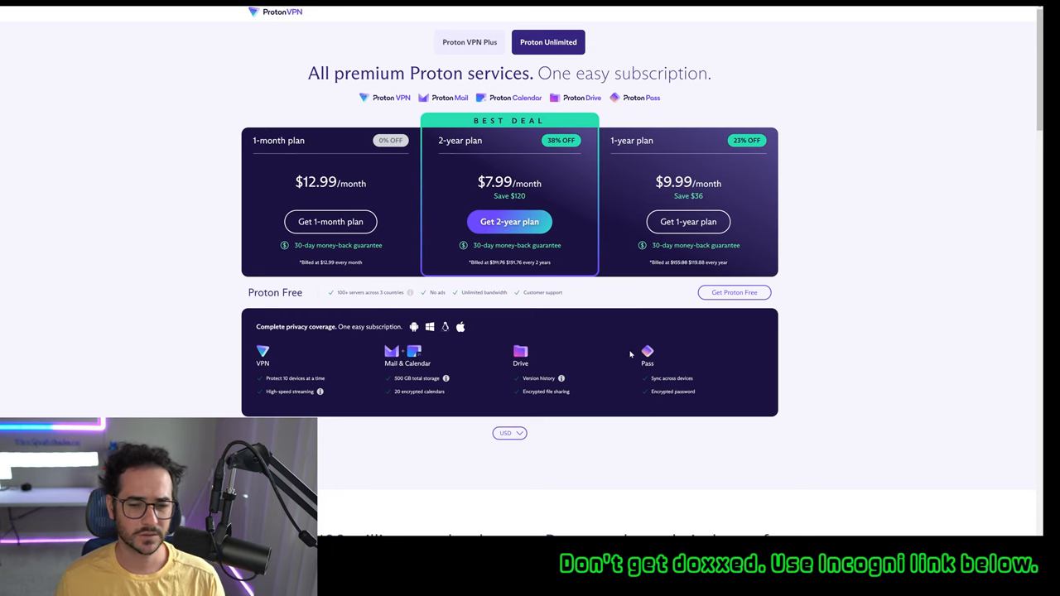
mouse_move(634, 369)
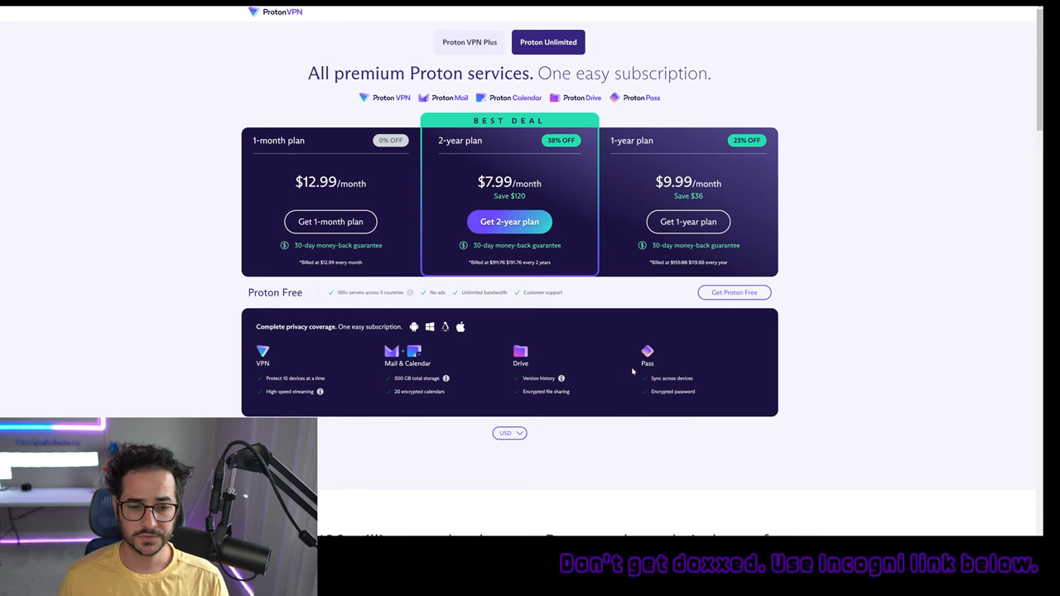
mouse_move(588, 367)
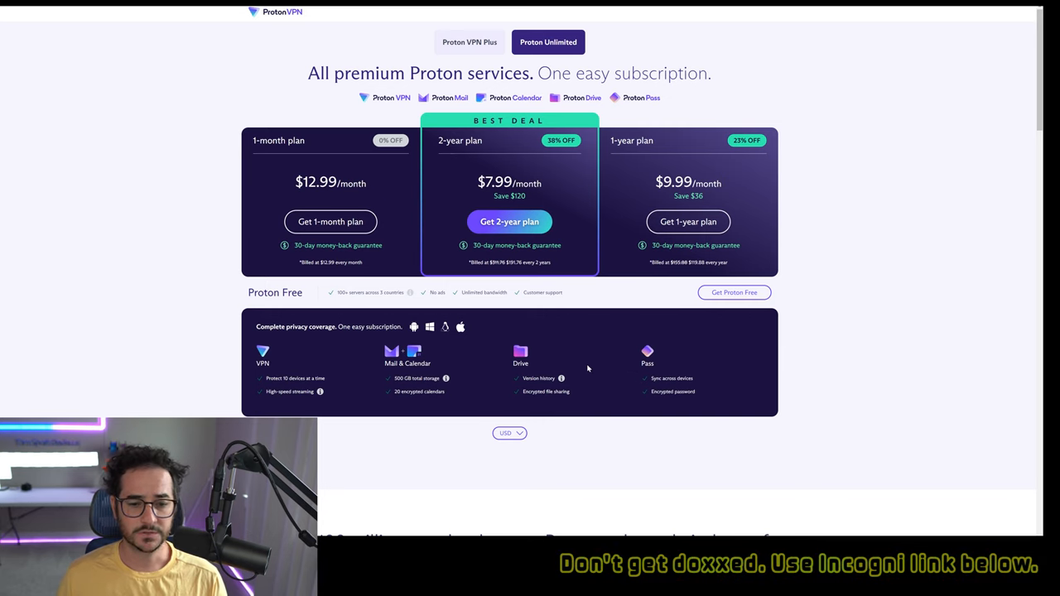
mouse_move(606, 372)
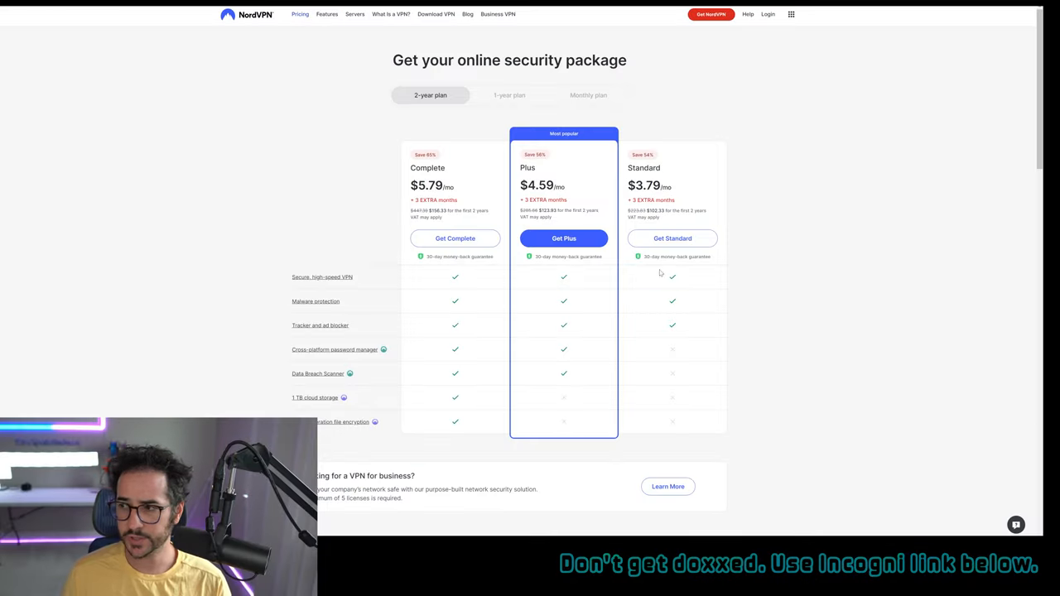
Step: Scroll NordVPN's 2-year Complete, Plus and Standard plan prices and feature comparison
scroll(down, 3)
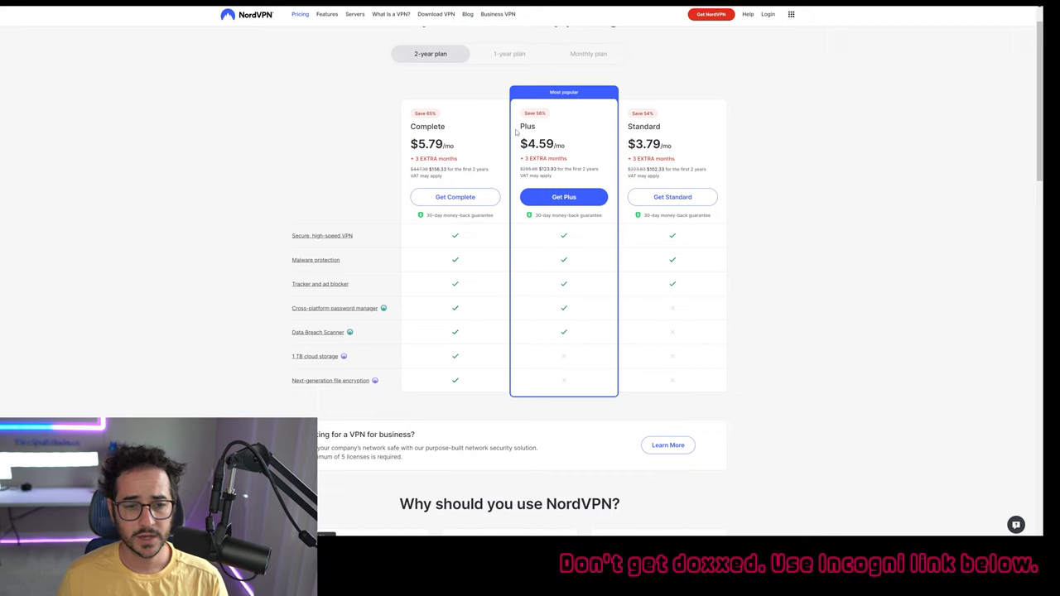
mouse_move(474, 181)
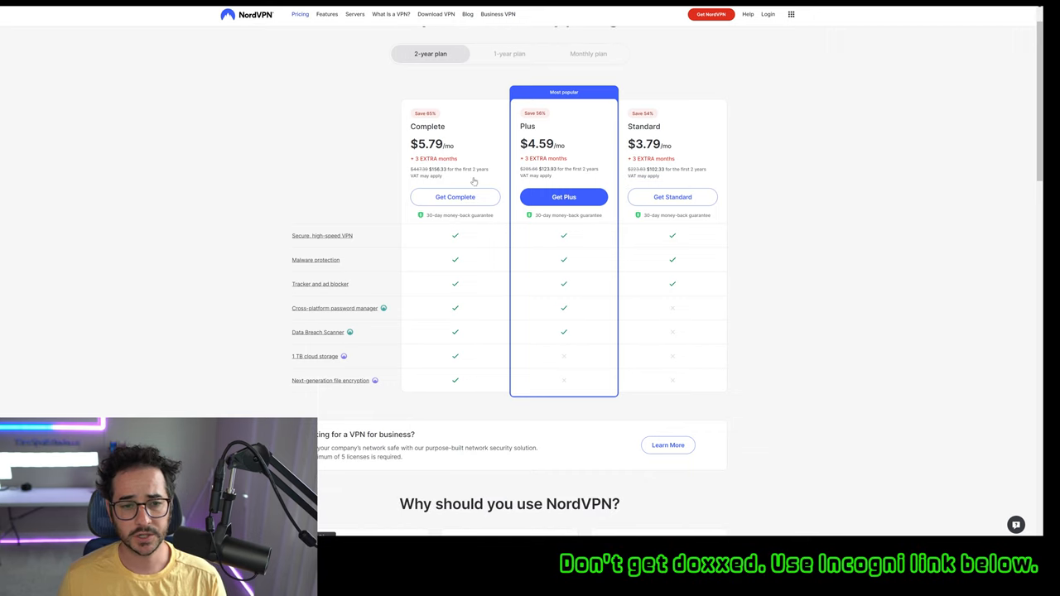
scroll(down, 3)
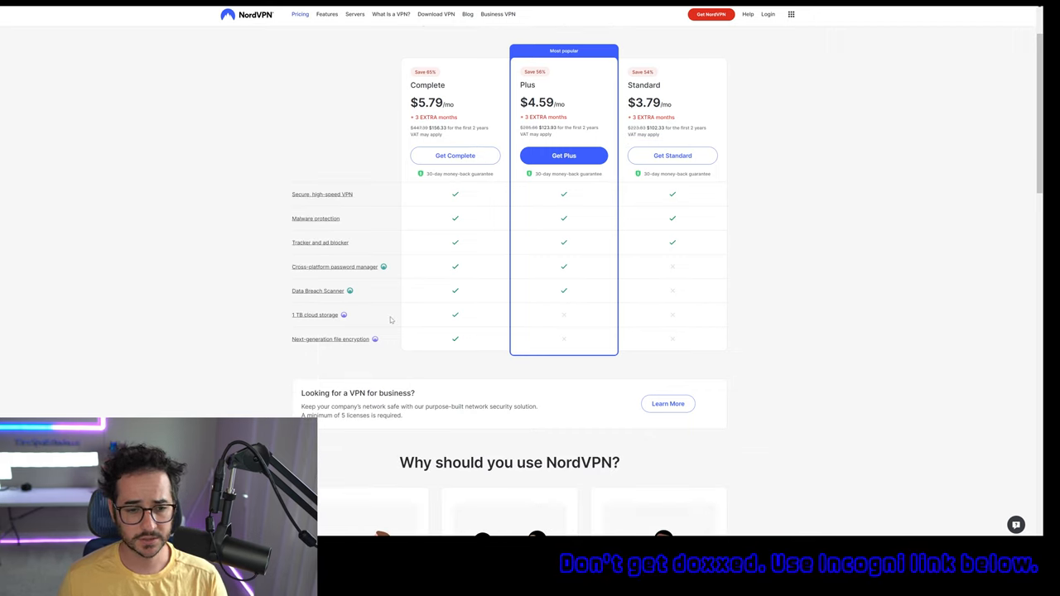
mouse_move(349, 293)
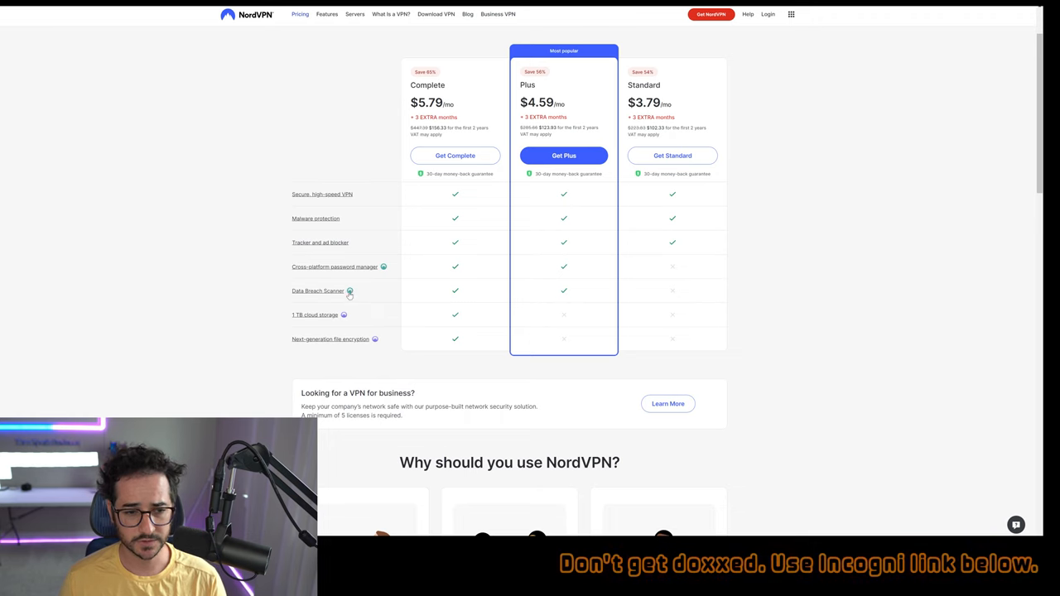
mouse_move(371, 344)
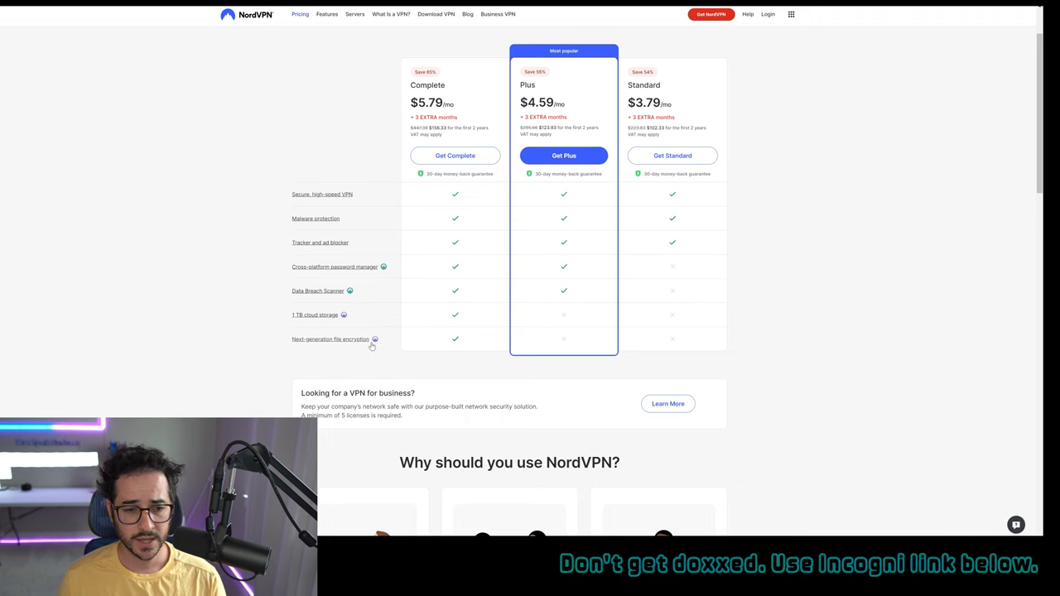
scroll(down, 3)
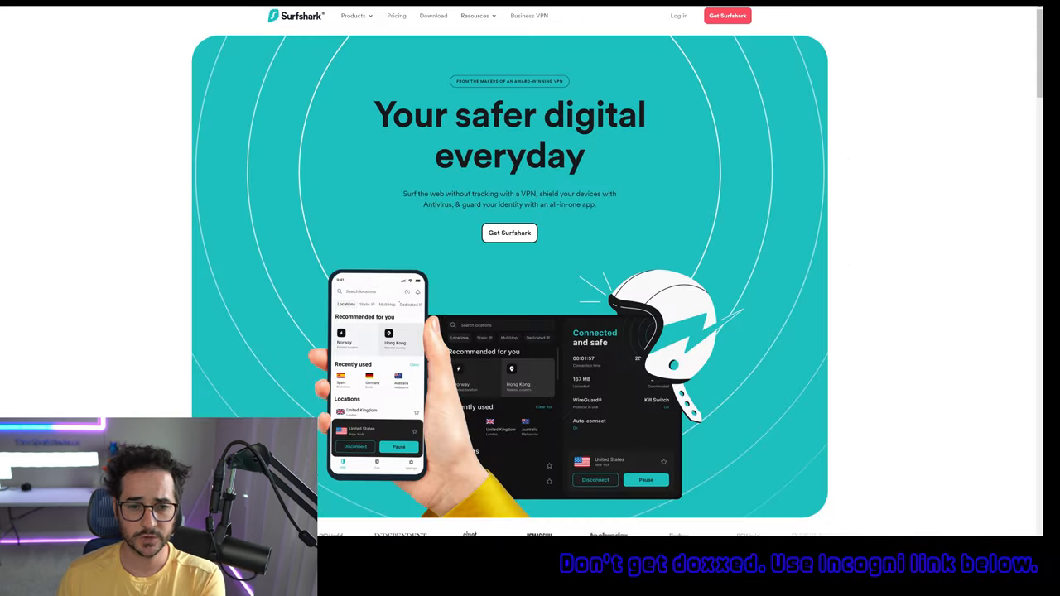
Step: Scroll Surfshark to 24-month pricing: Starter $2.49, One $3.49, One+ $6.49 monthly
scroll(down, 3)
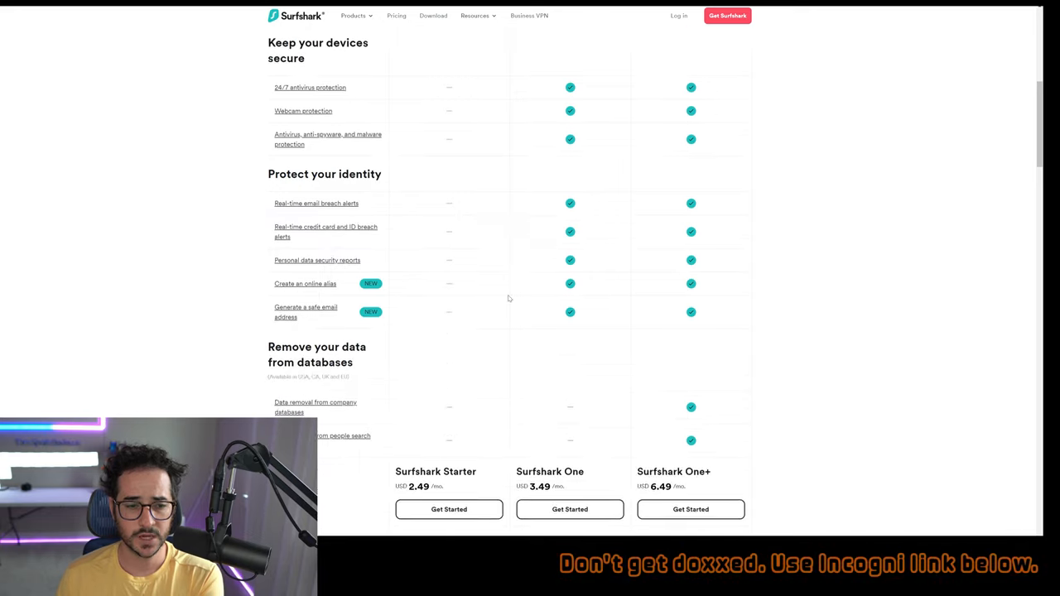
scroll(up, 3)
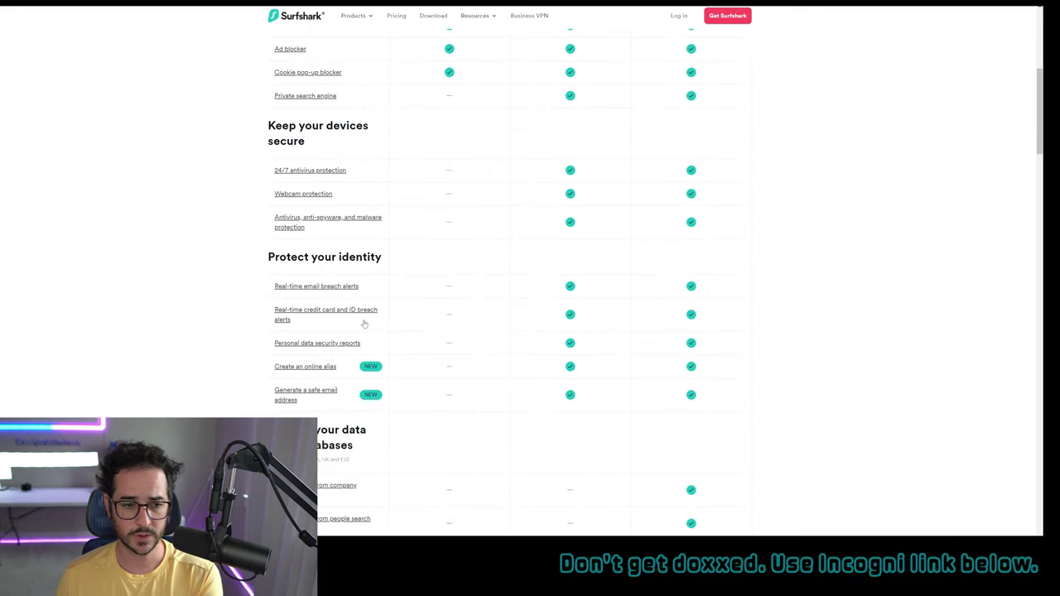
scroll(up, 3)
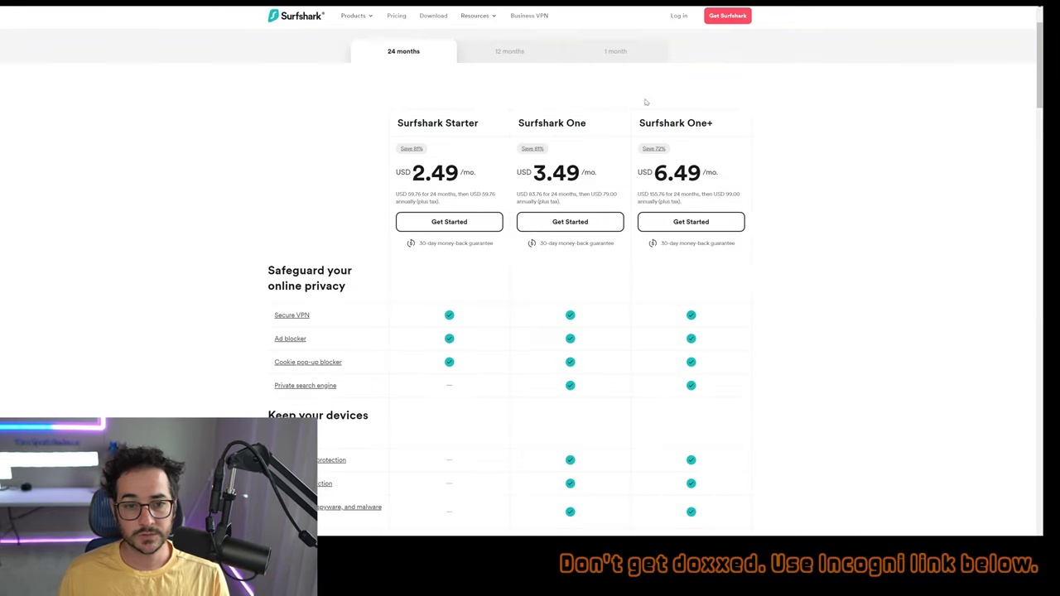
scroll(down, 3)
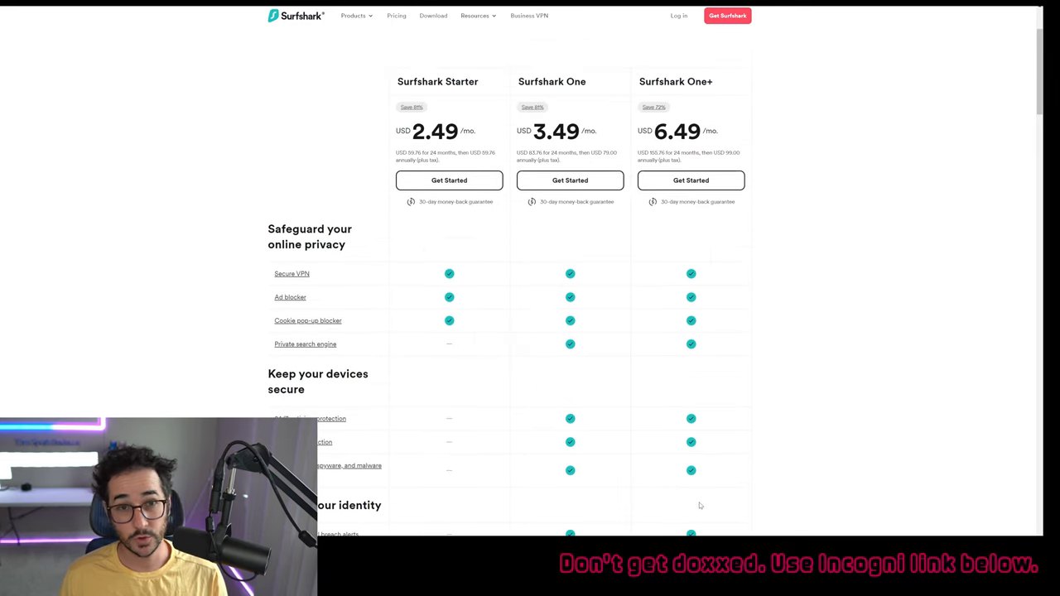
scroll(down, 3)
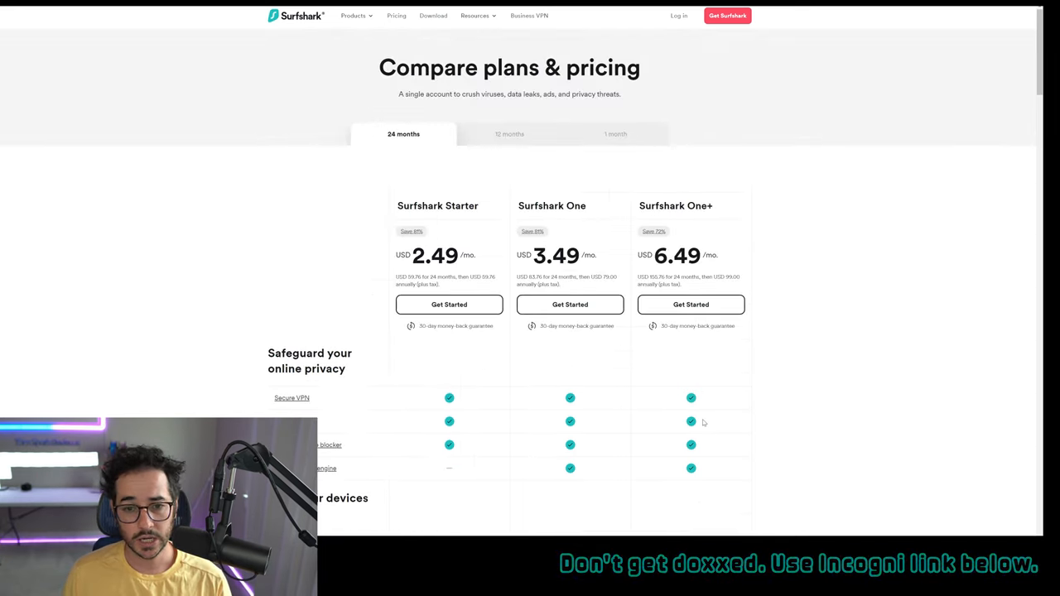
mouse_move(874, 210)
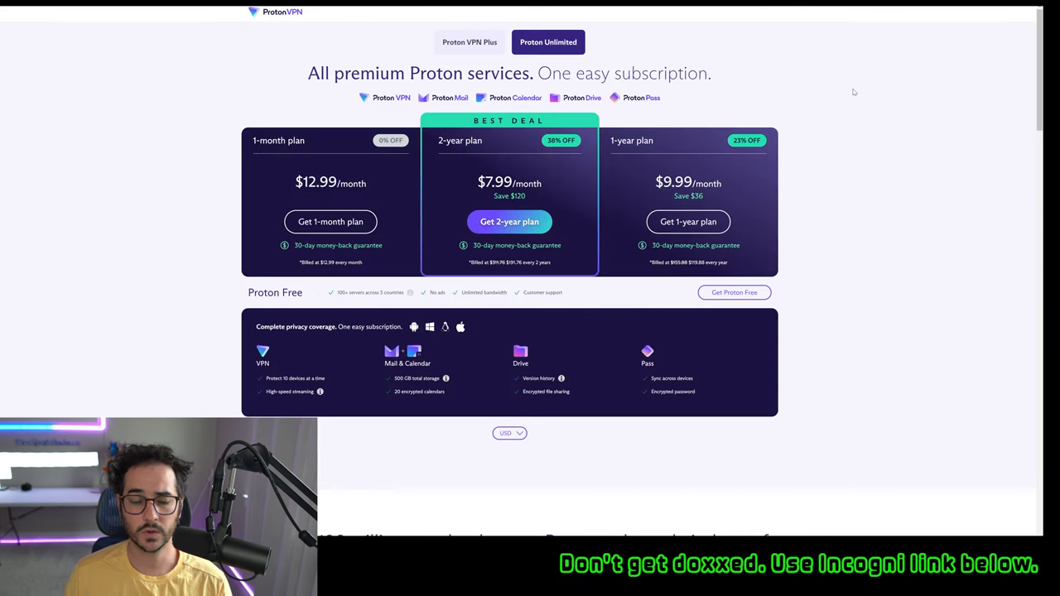
mouse_move(917, 72)
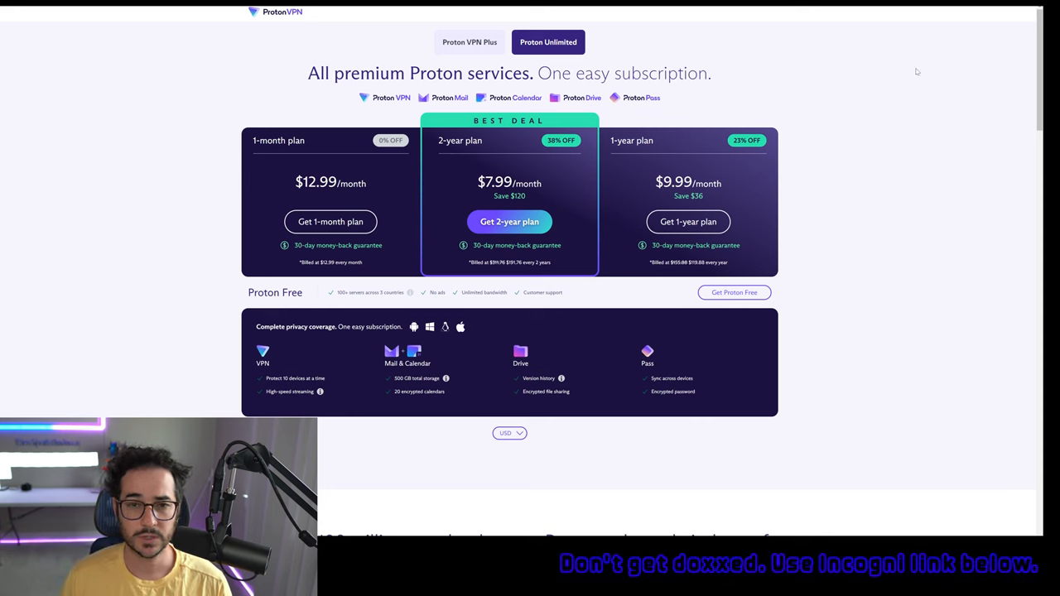